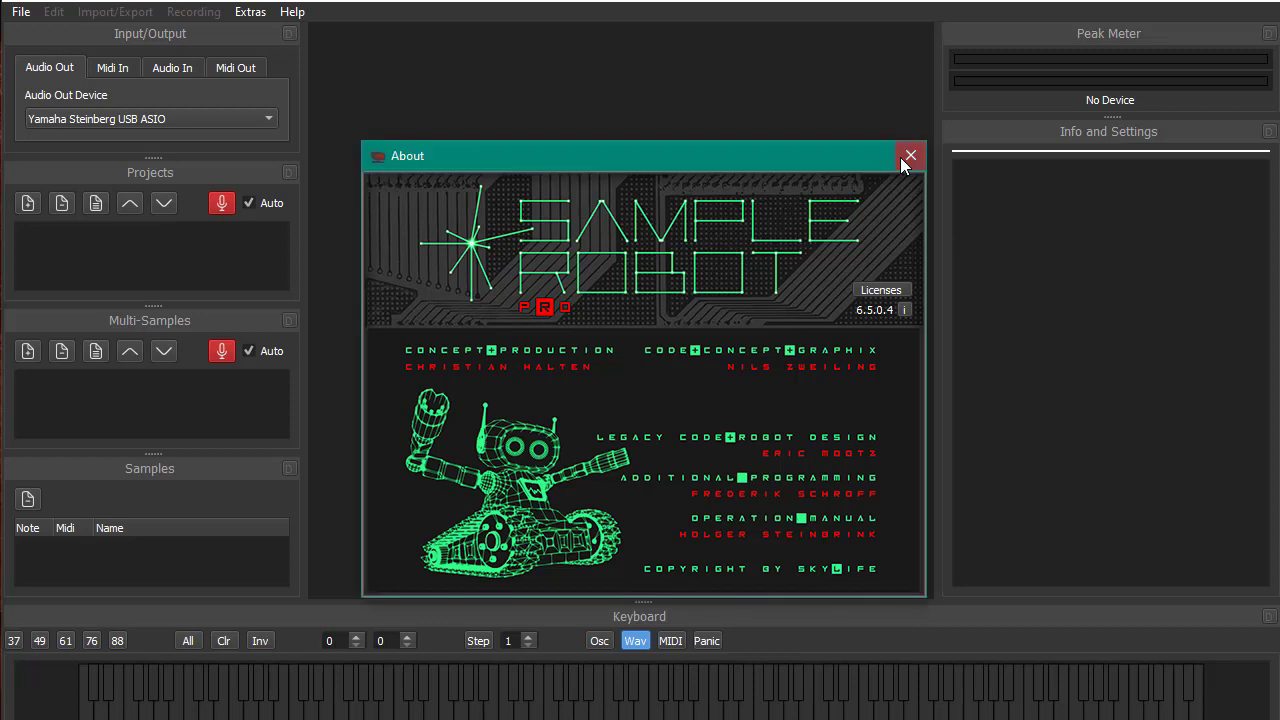
Step: Close the About dialog showing version 6.5.0.4 and credits
left_click(909, 156)
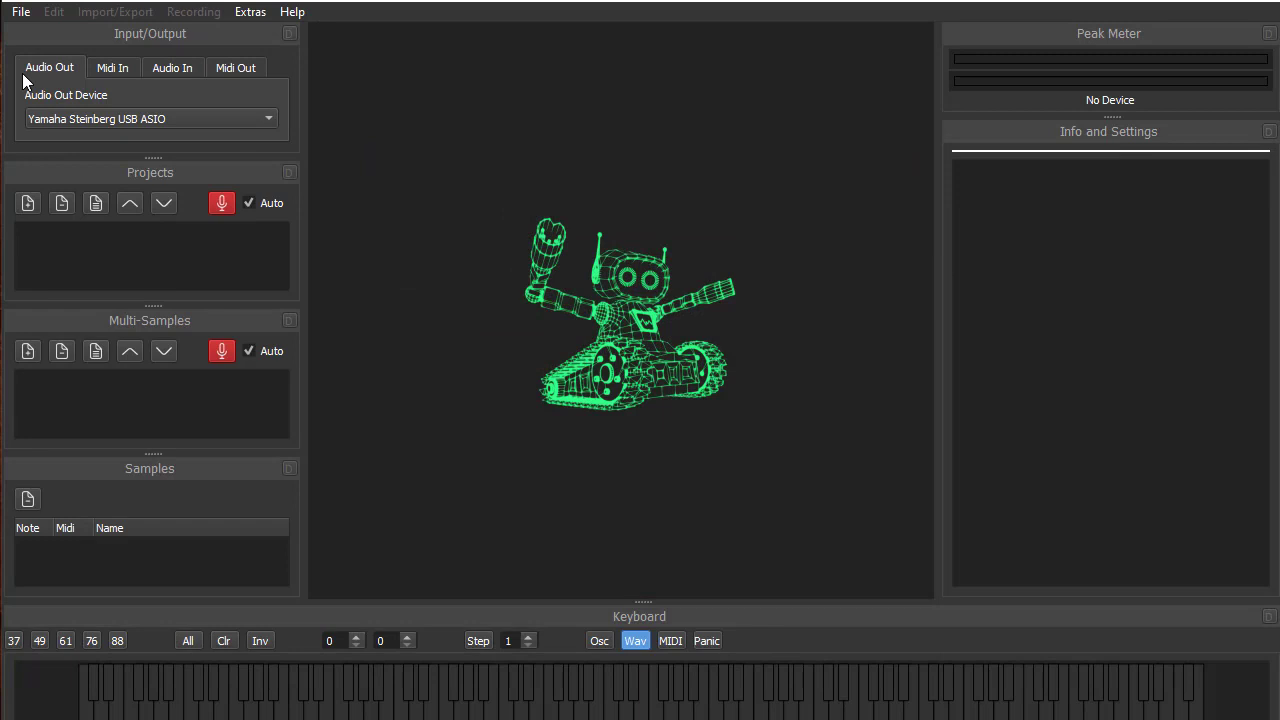
Step: Load ARP ODYSSEY.dll in the VST Host and open its large editor
left_click(250, 12)
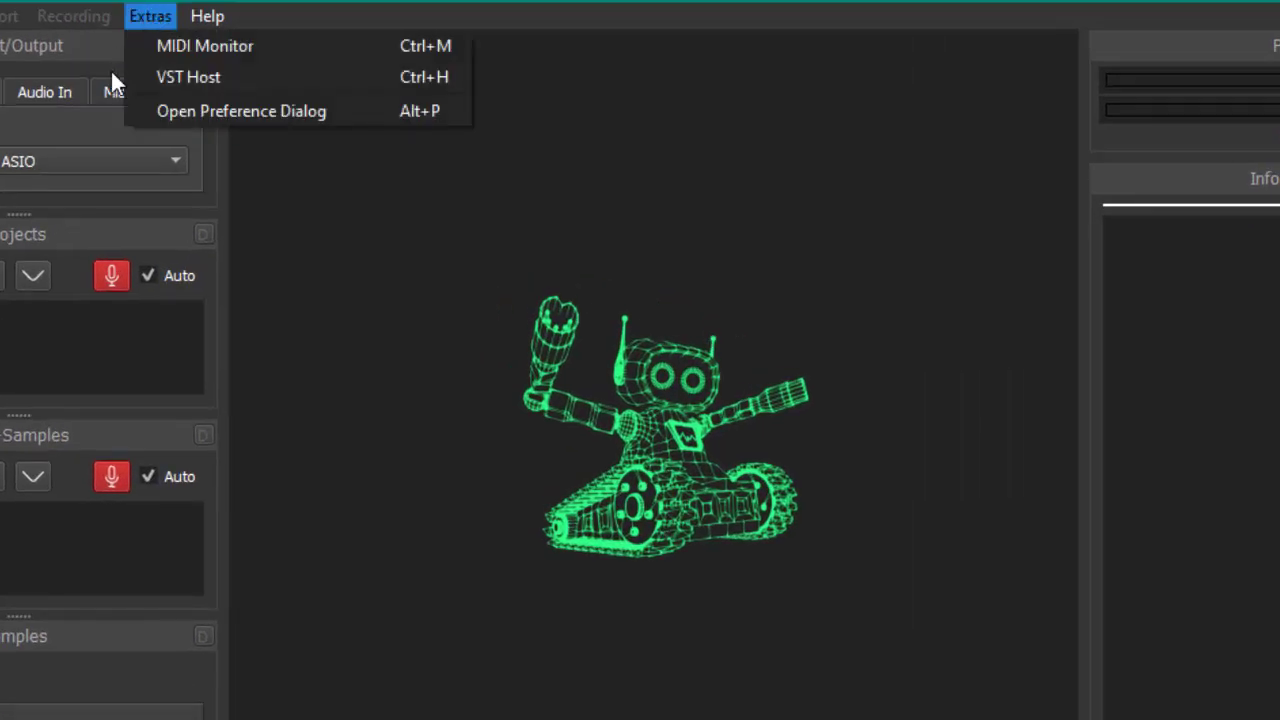
mouse_move(323, 81)
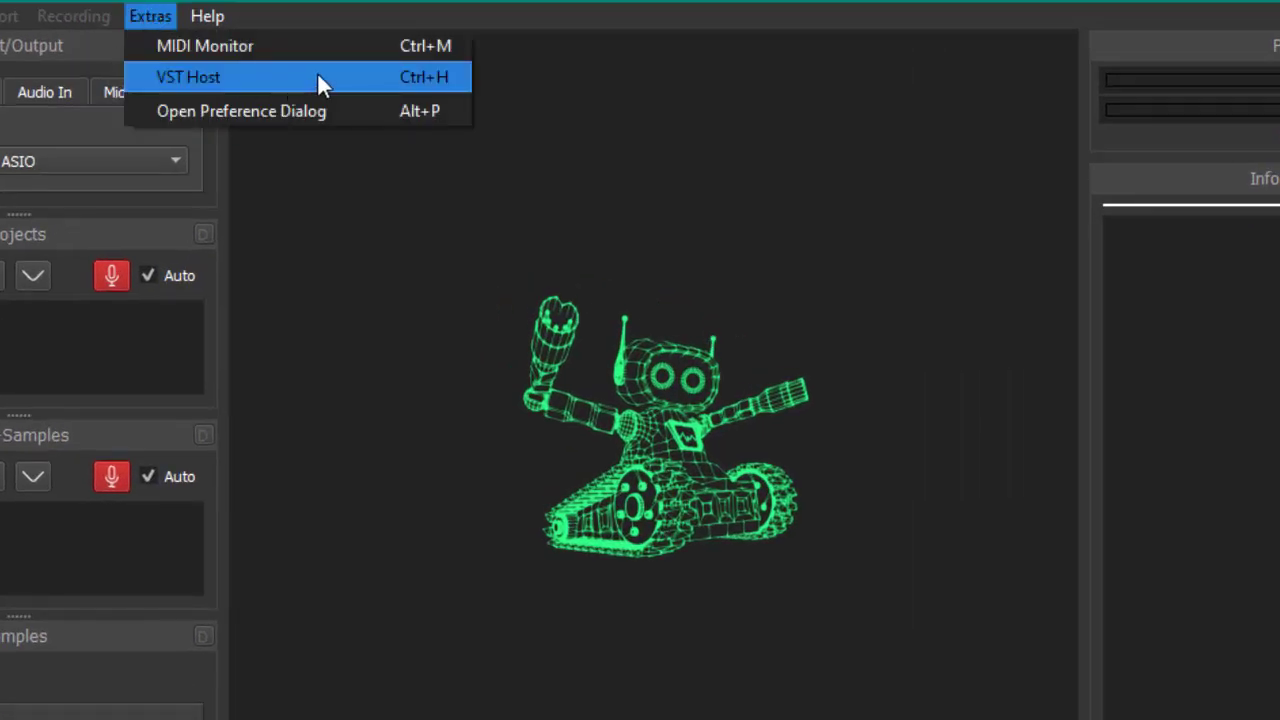
left_click(197, 76)
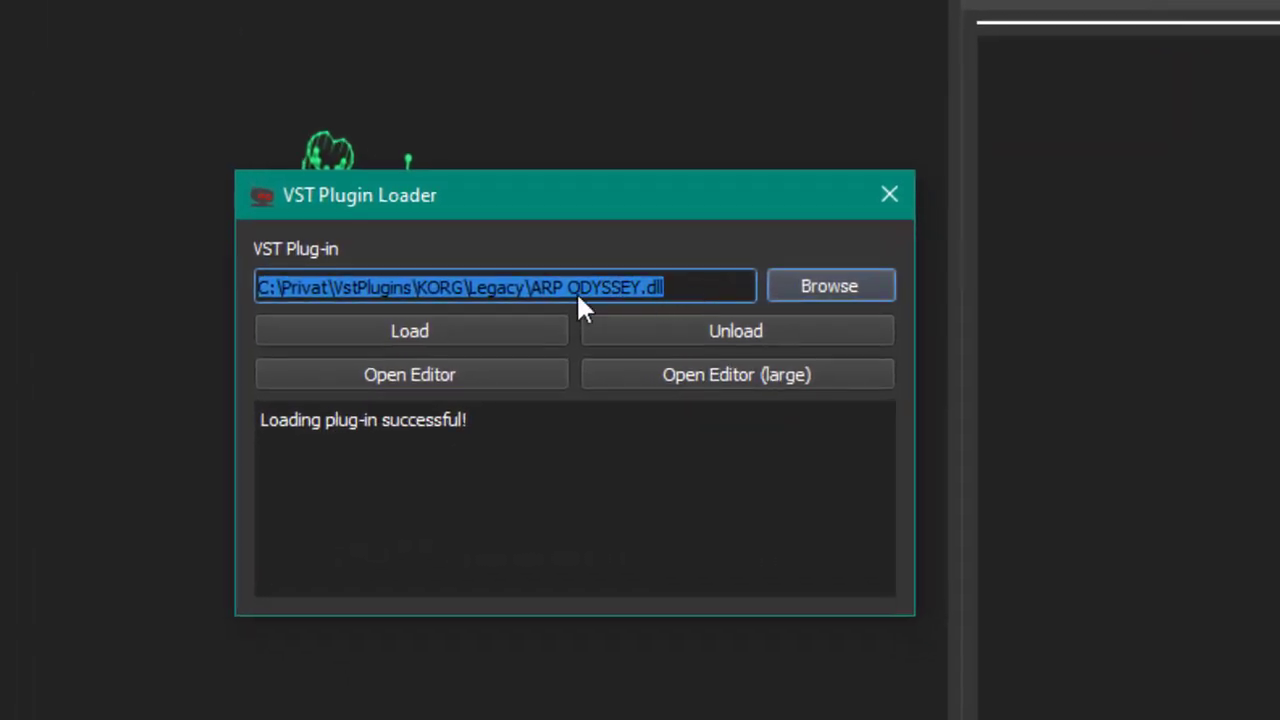
mouse_move(485, 340)
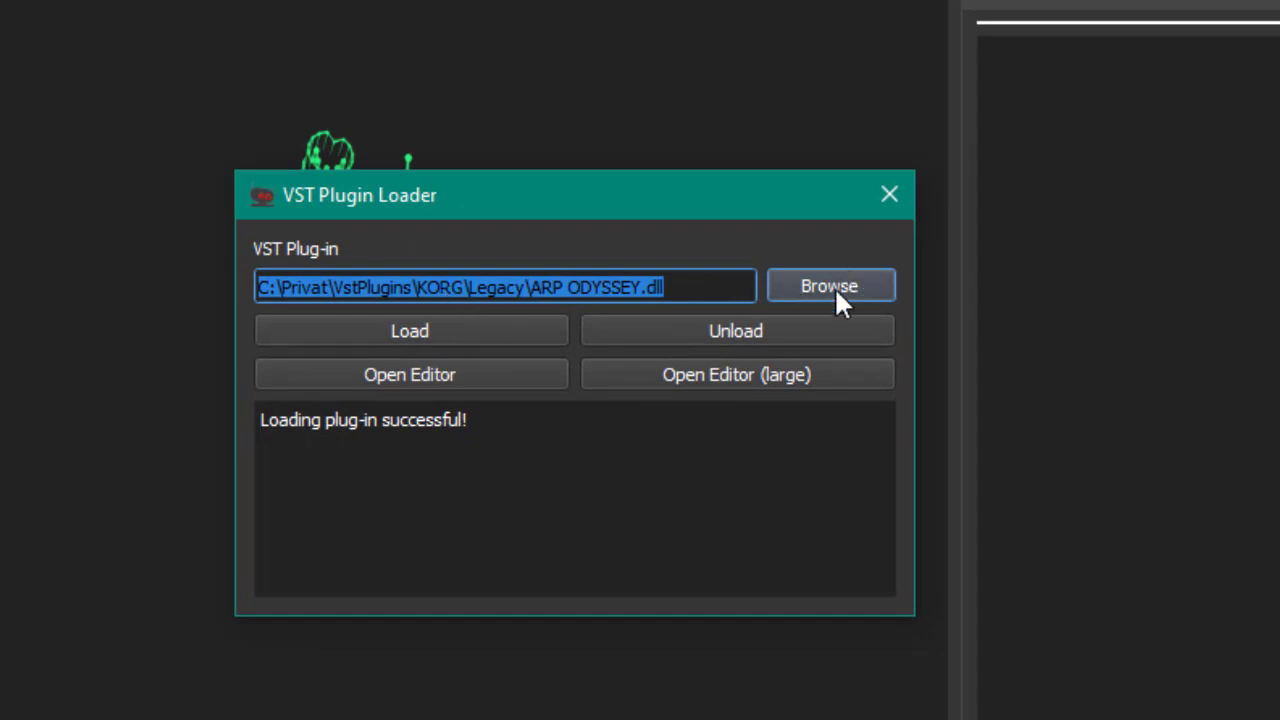
mouse_move(808, 282)
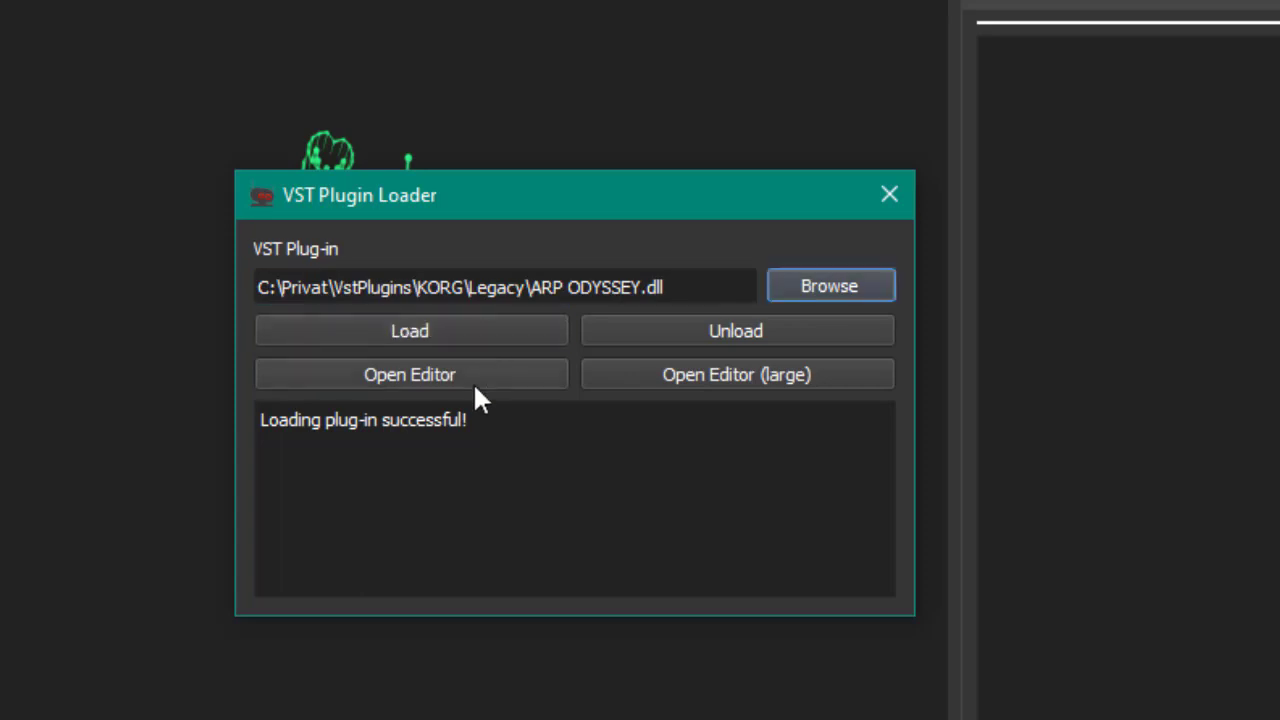
mouse_move(798, 424)
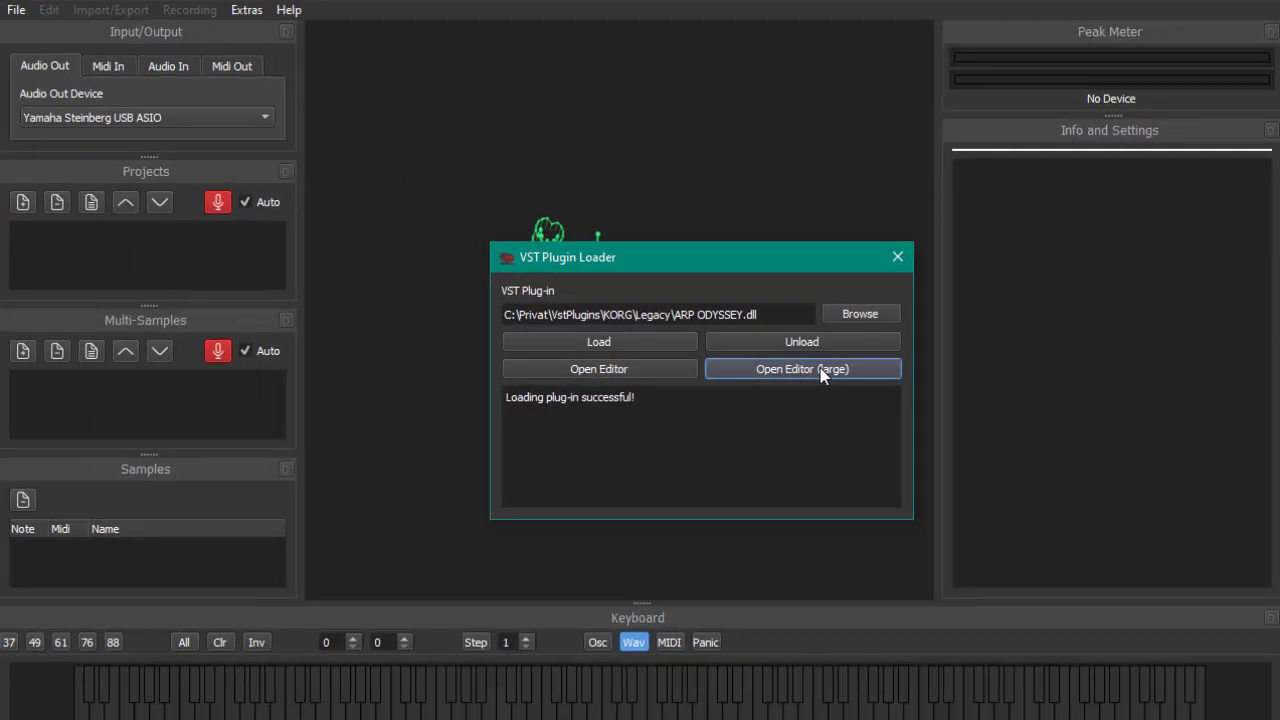
left_click(802, 368)
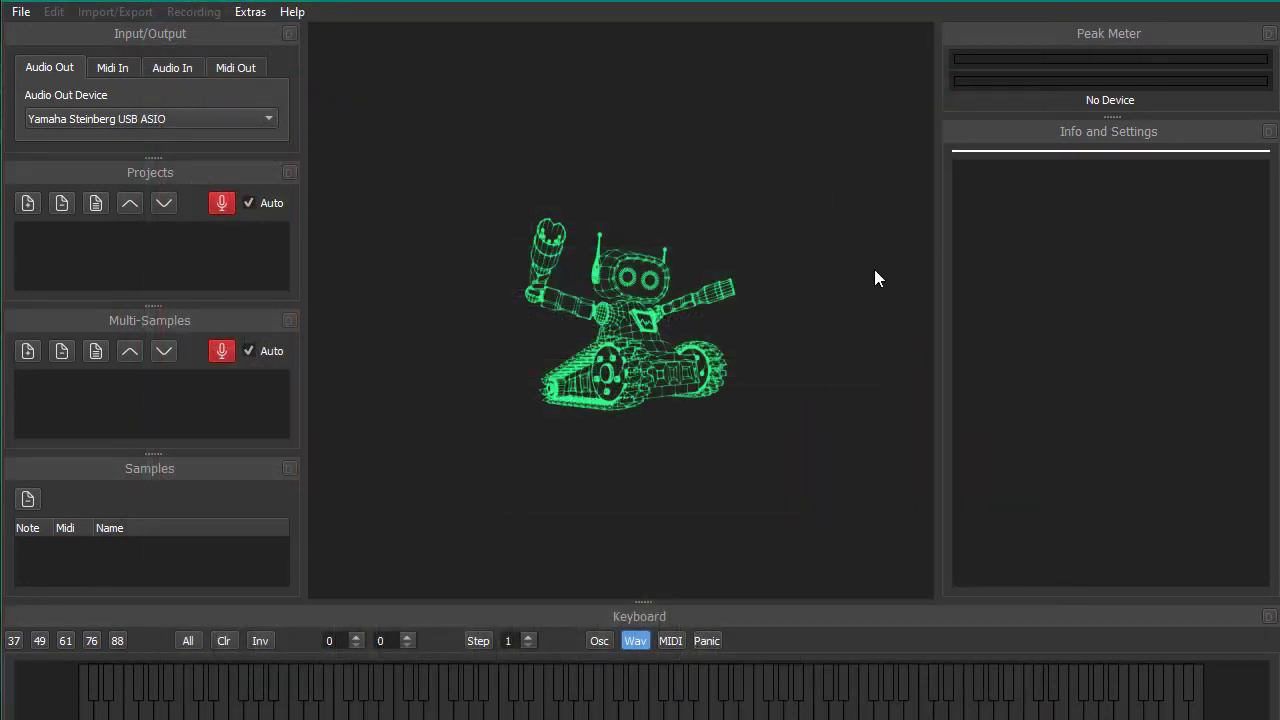
Step: Start the Project Wizard with Plug-in Recording (VST2/64-Bit) as recording mode
left_click(19, 12)
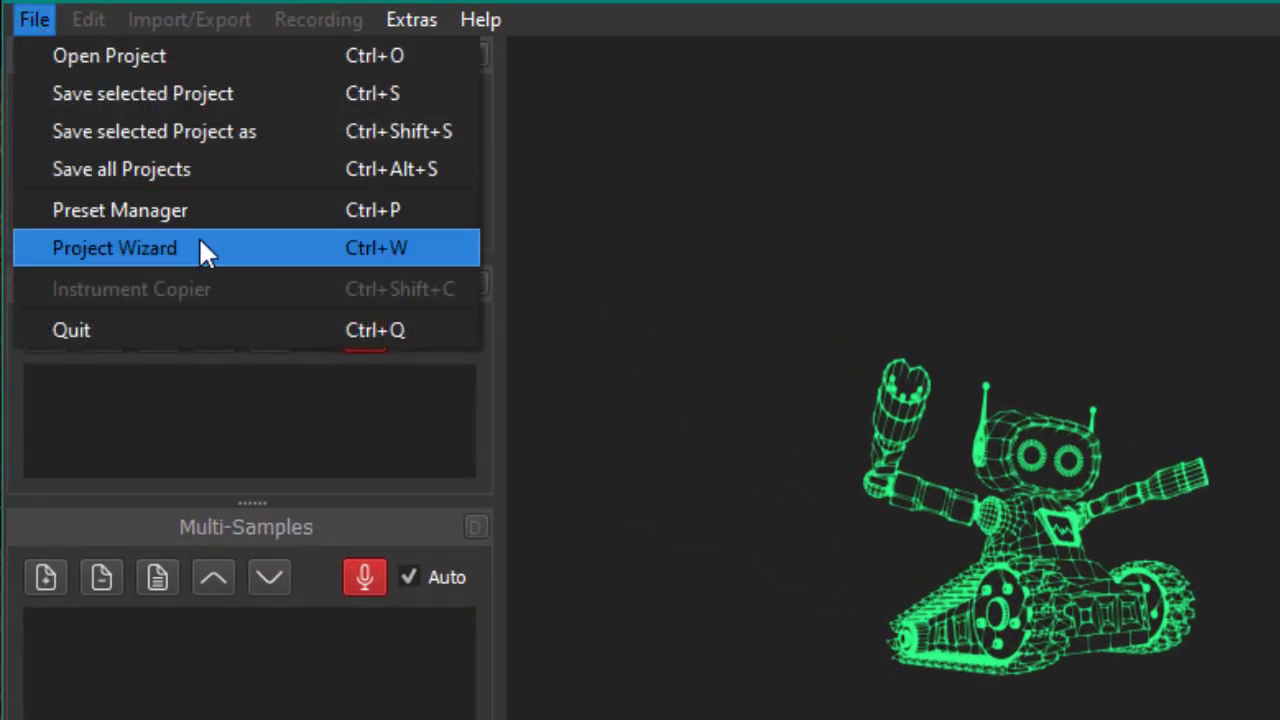
left_click(114, 248)
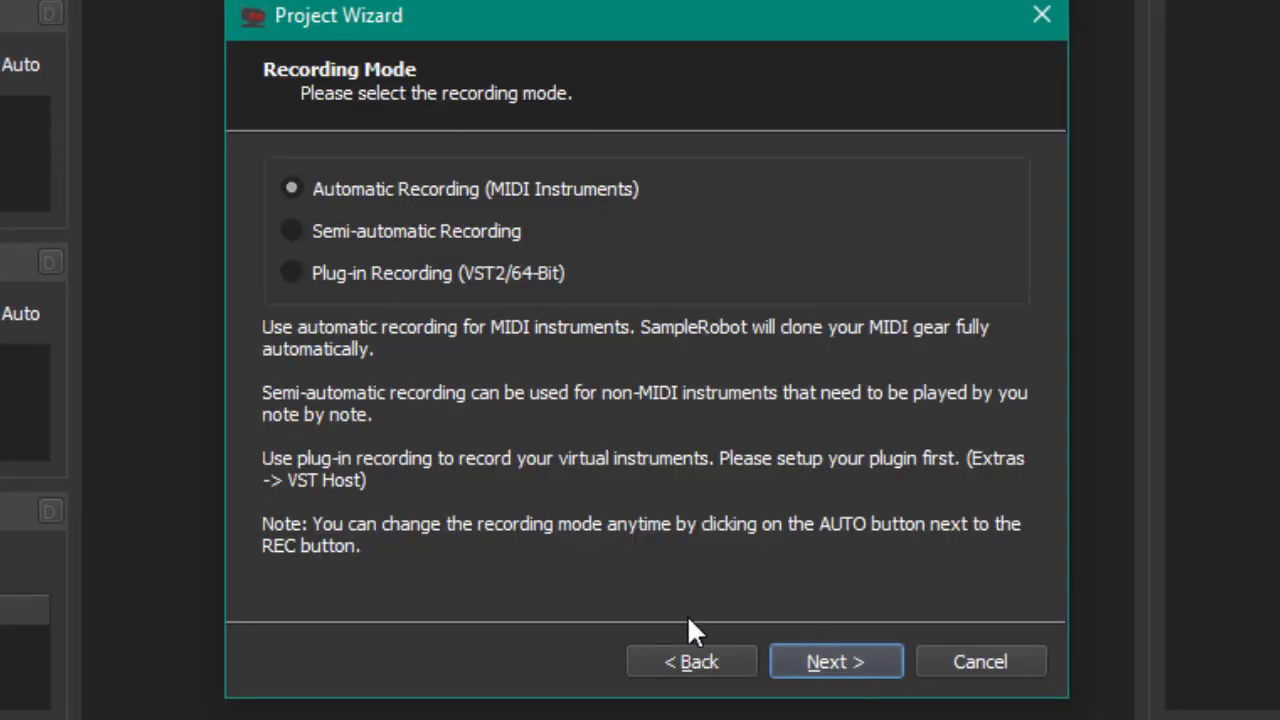
mouse_move(385, 295)
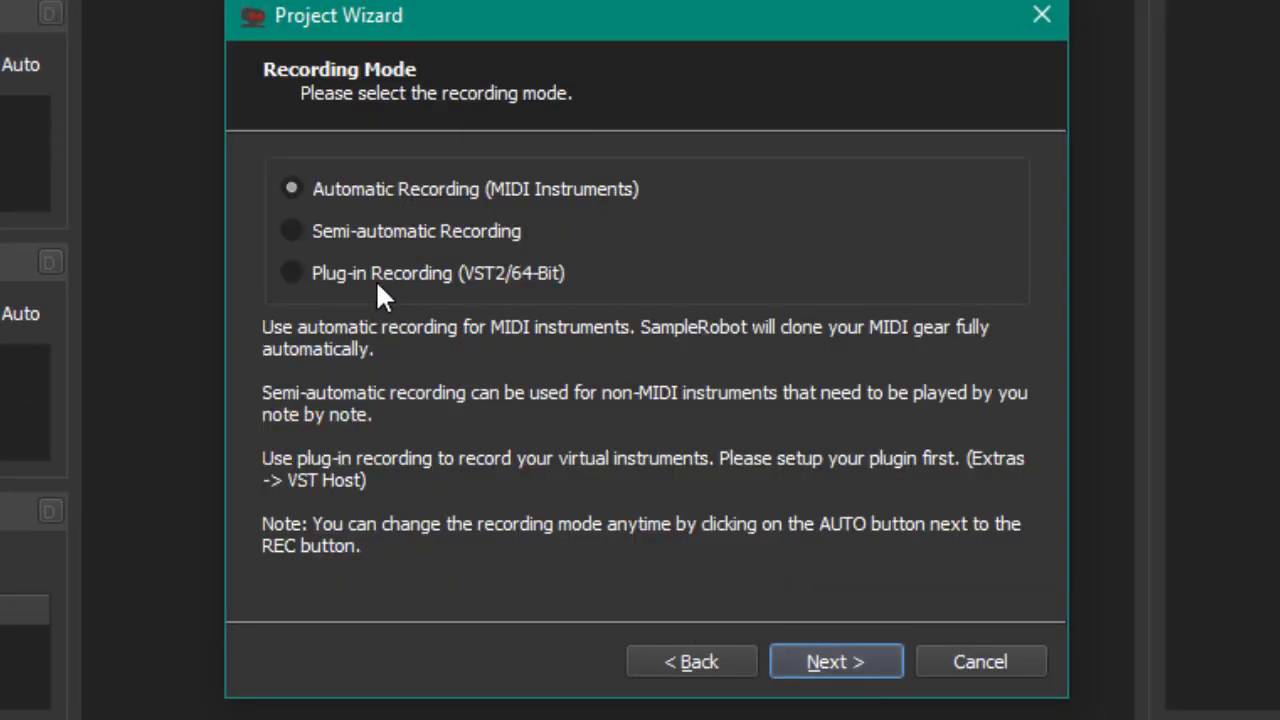
left_click(291, 272)
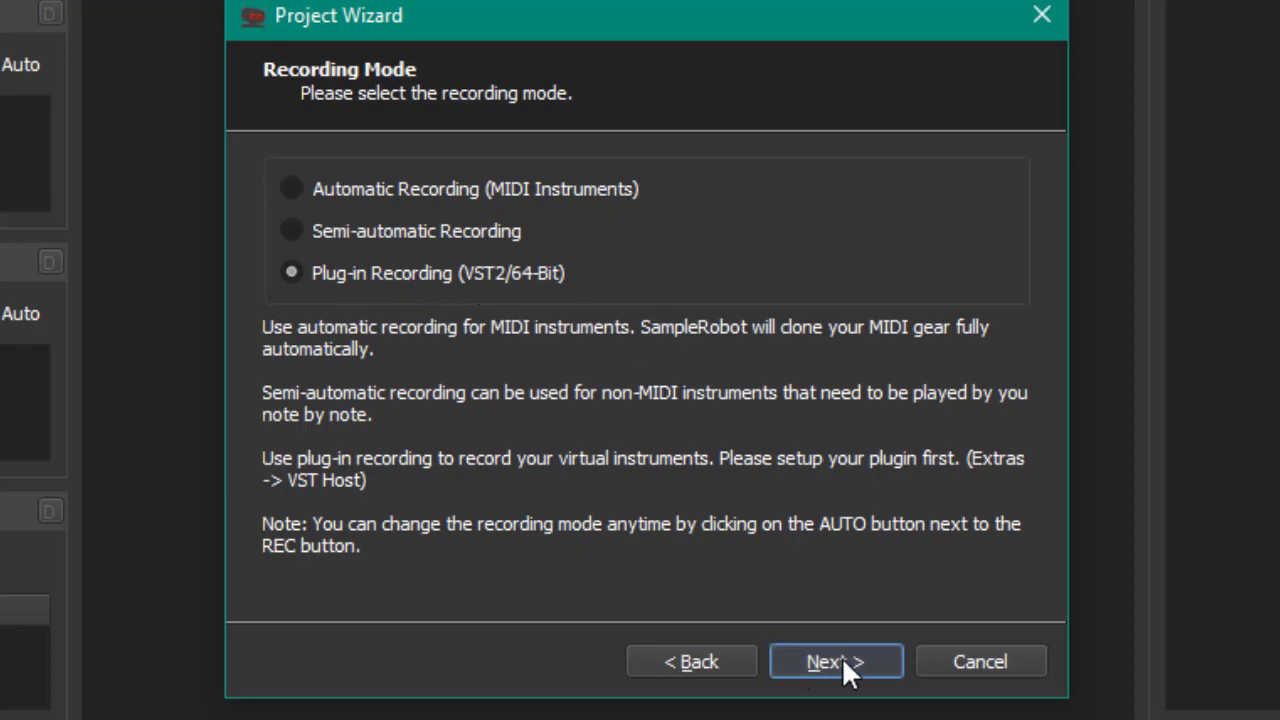
Step: Enter 'Korg Odyssey Disco String Machine' as the project name and continue
left_click(835, 661)
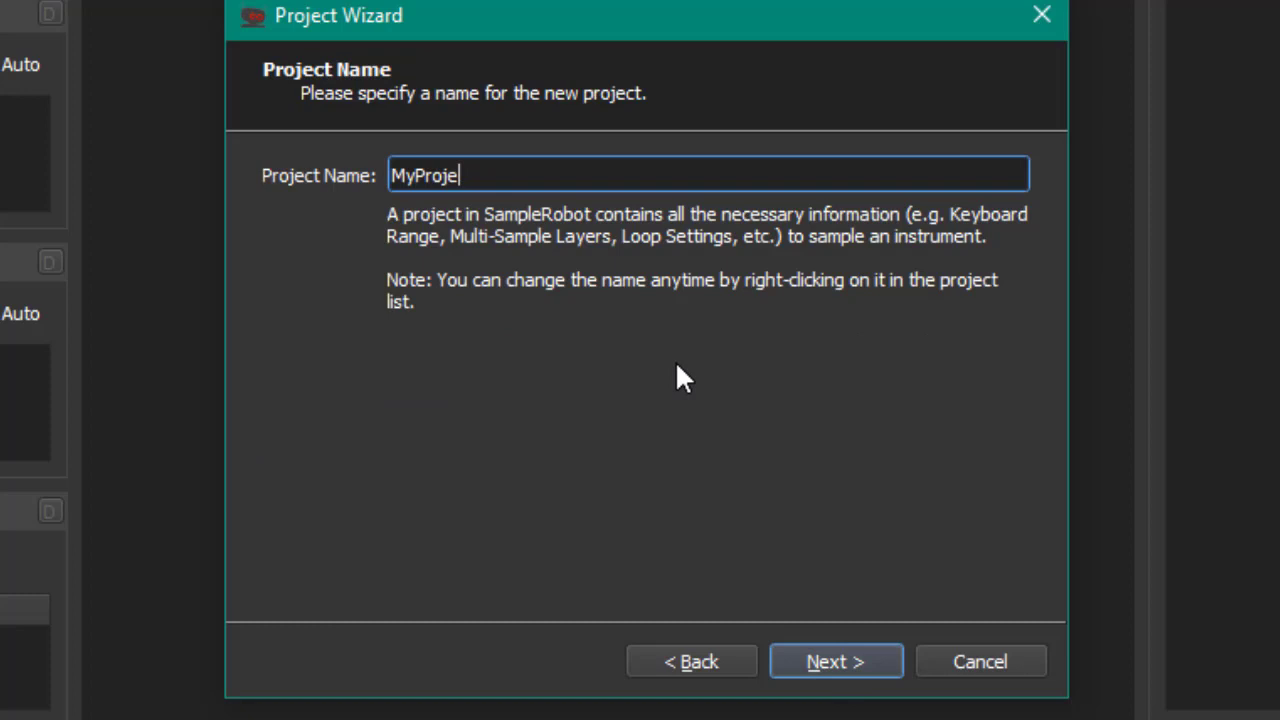
type("Disco String Ma")
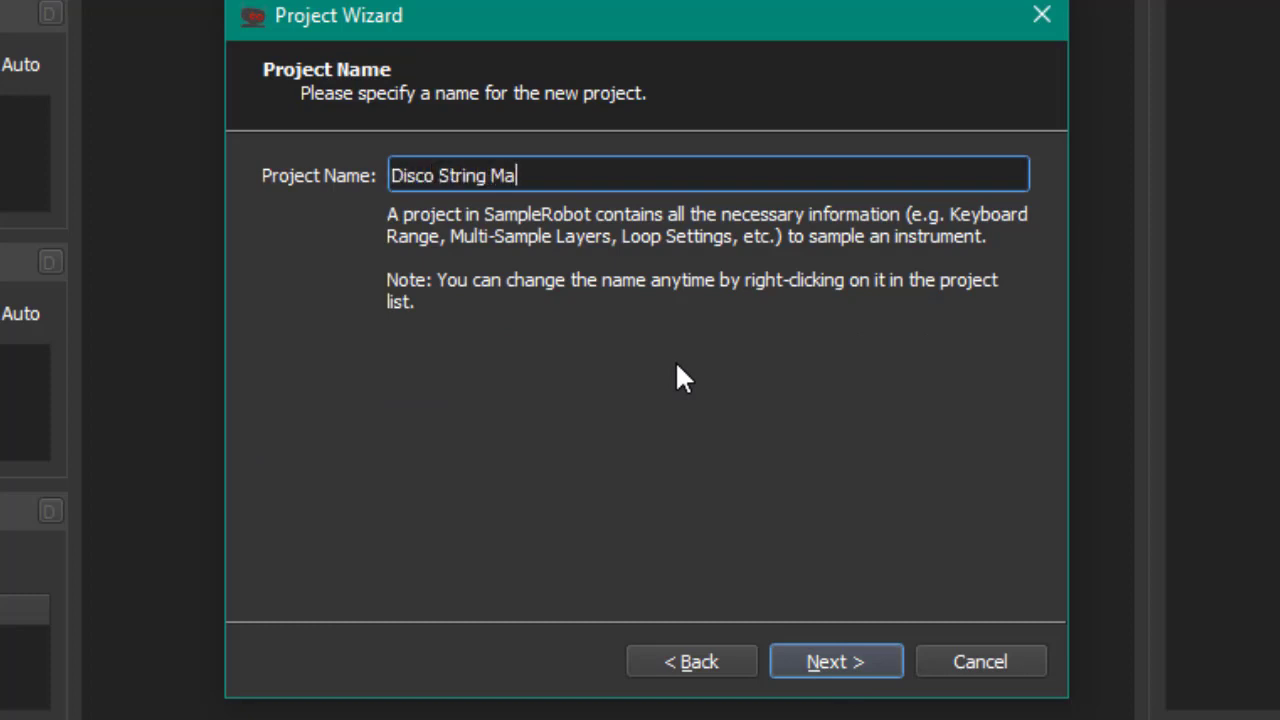
type("chine")
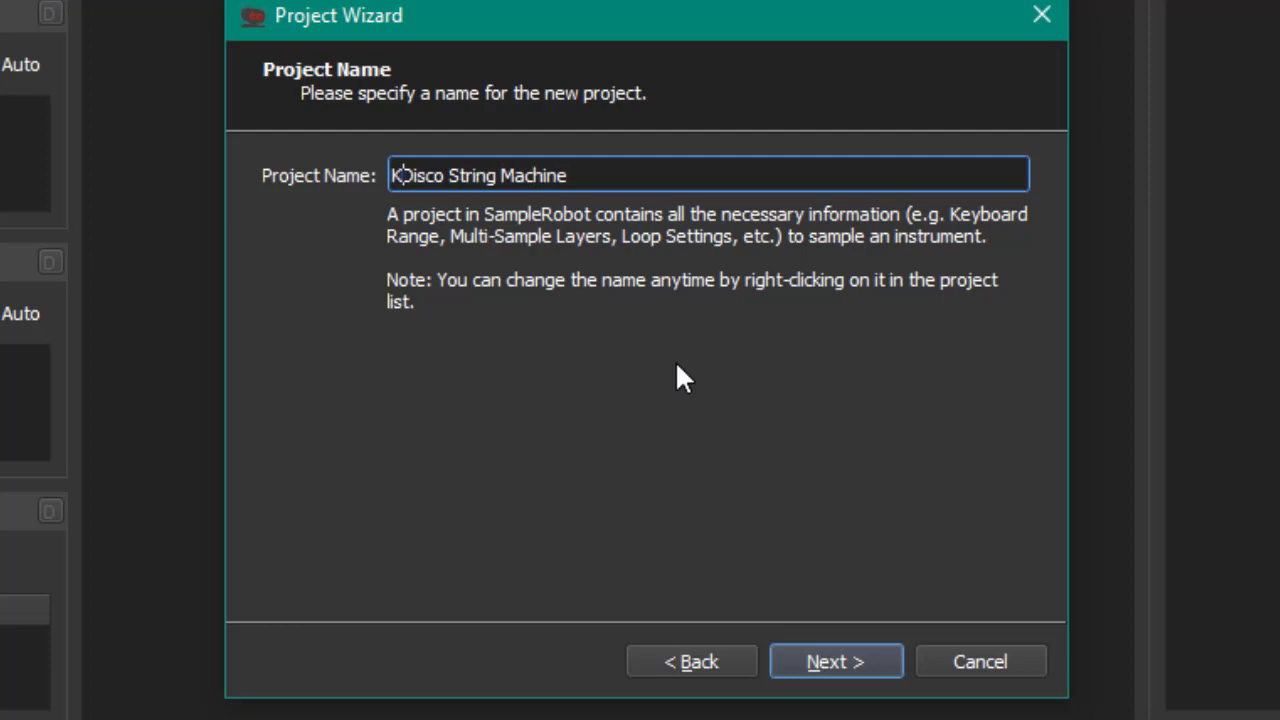
type("org Odys")
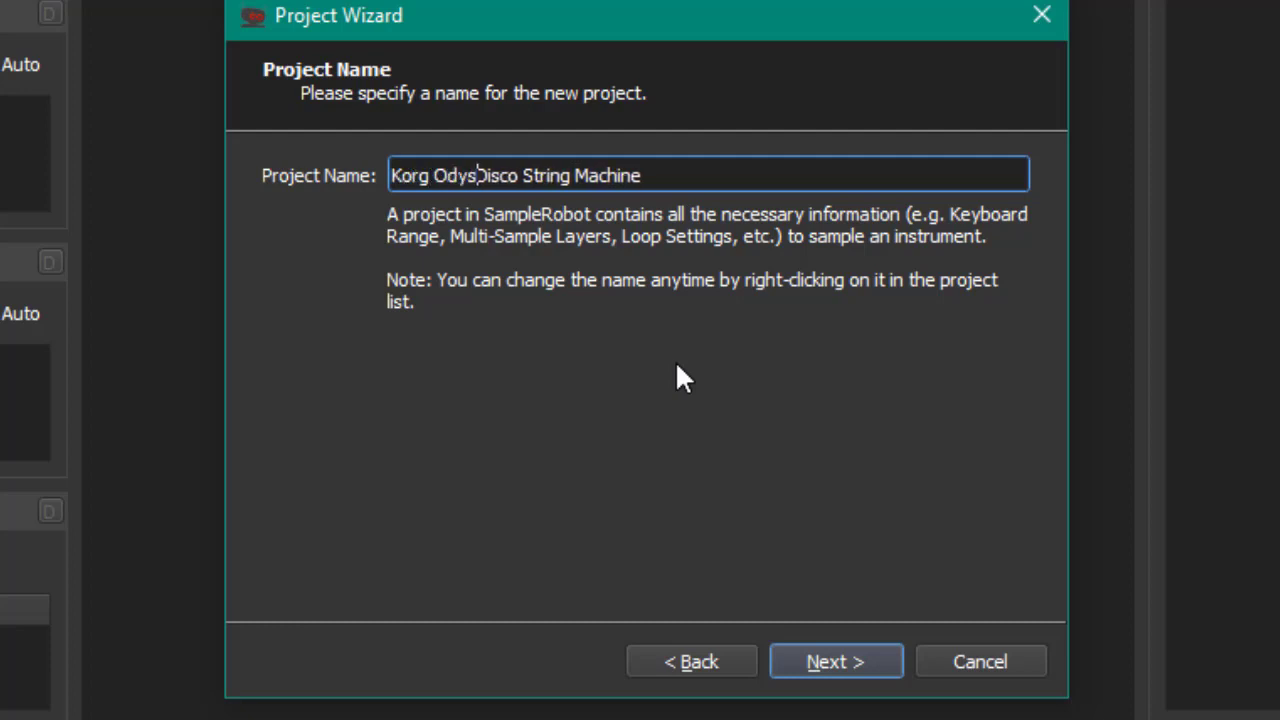
type("sey")
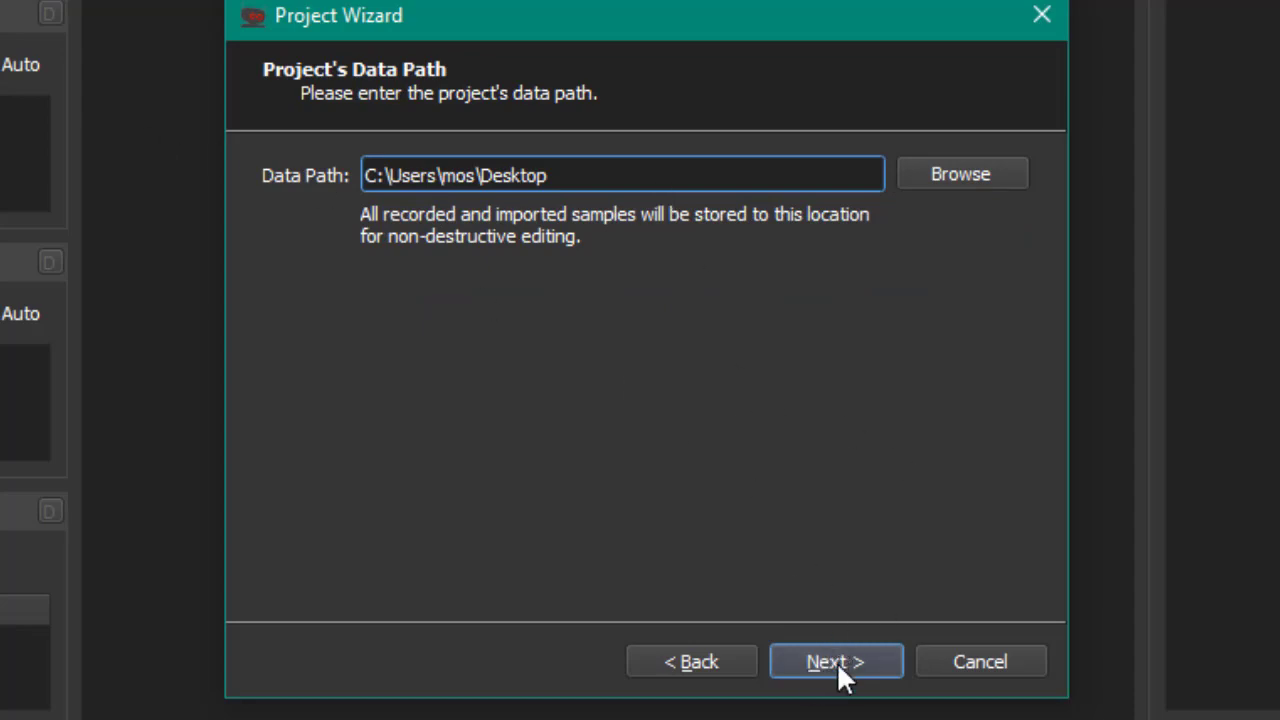
Step: Accept the Desktop data path, 44.1 kHz stereo 16-bit, and one velocity layer
left_click(961, 172)
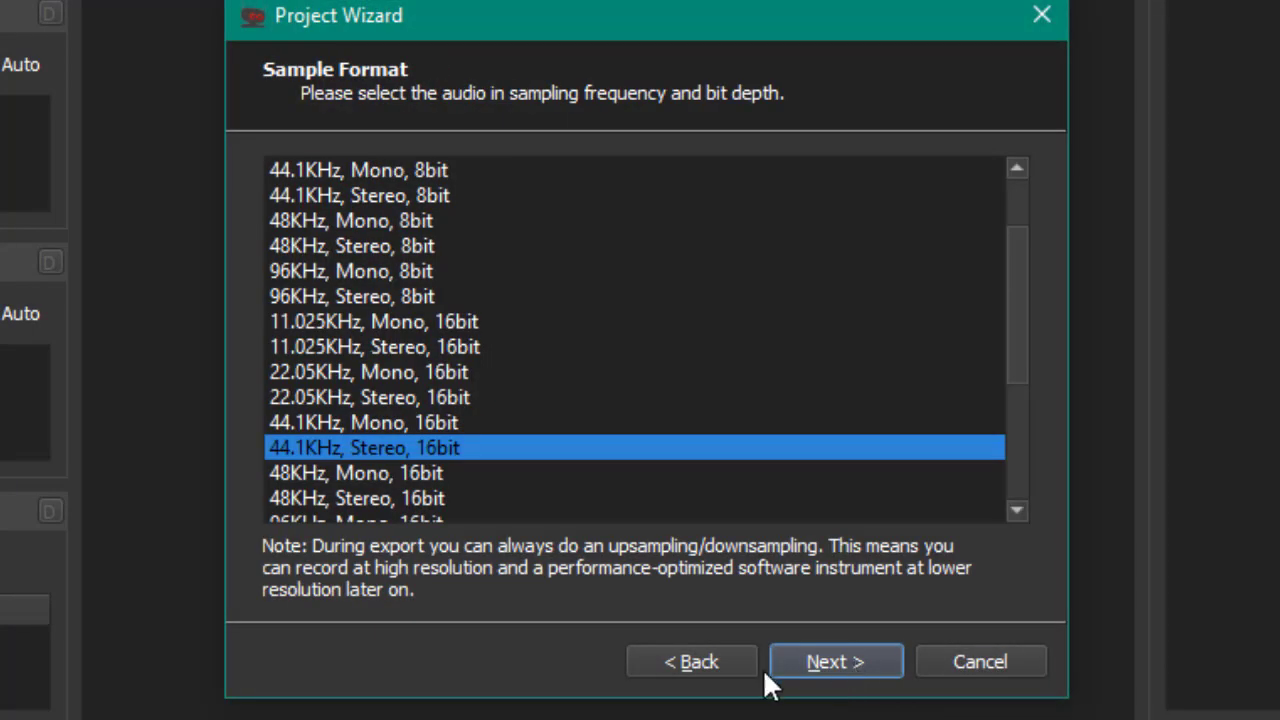
mouse_move(297, 462)
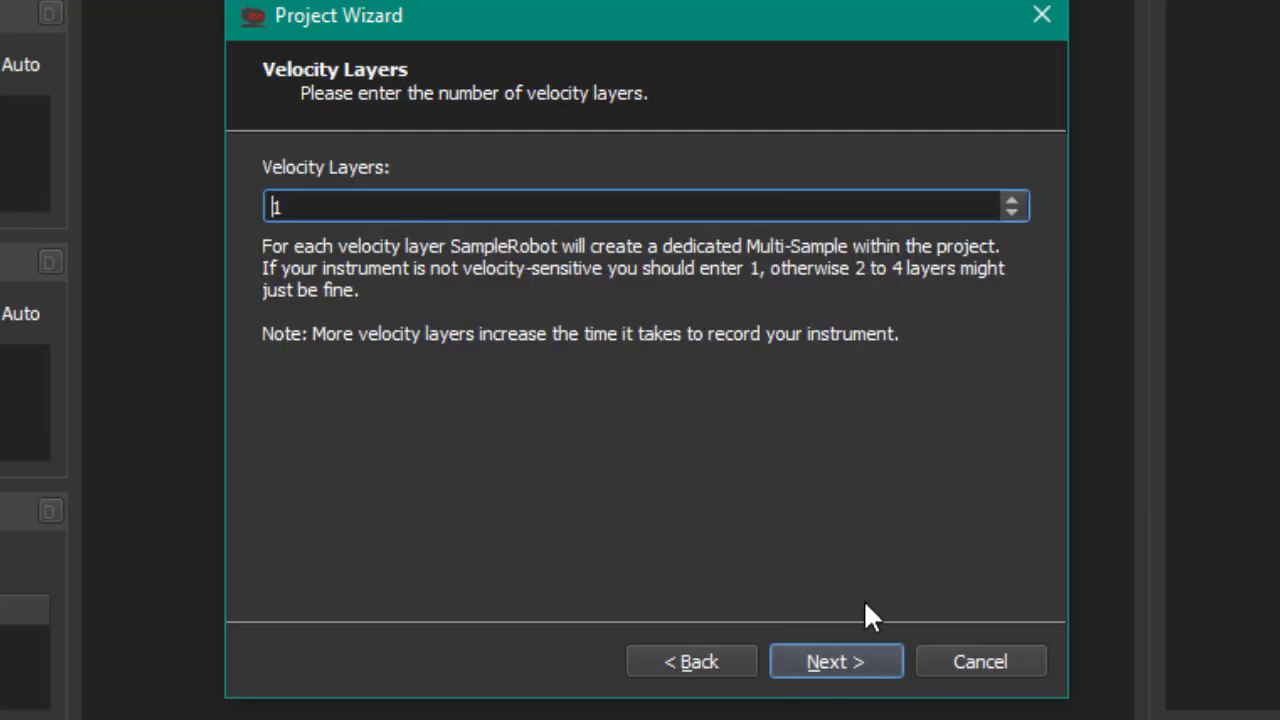
left_click(835, 661)
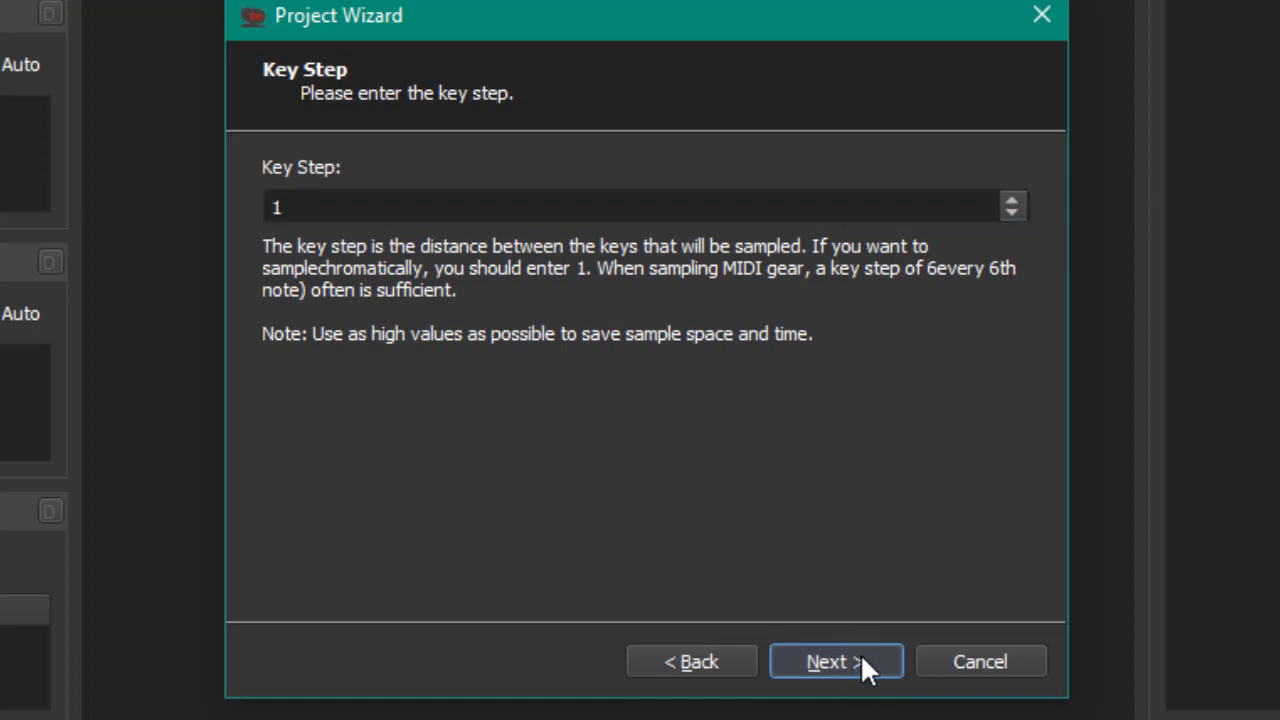
Step: Keep key step 1, 12-second notes, Intermediate auto-loop, and finish with 50% loop start
left_click(835, 661)
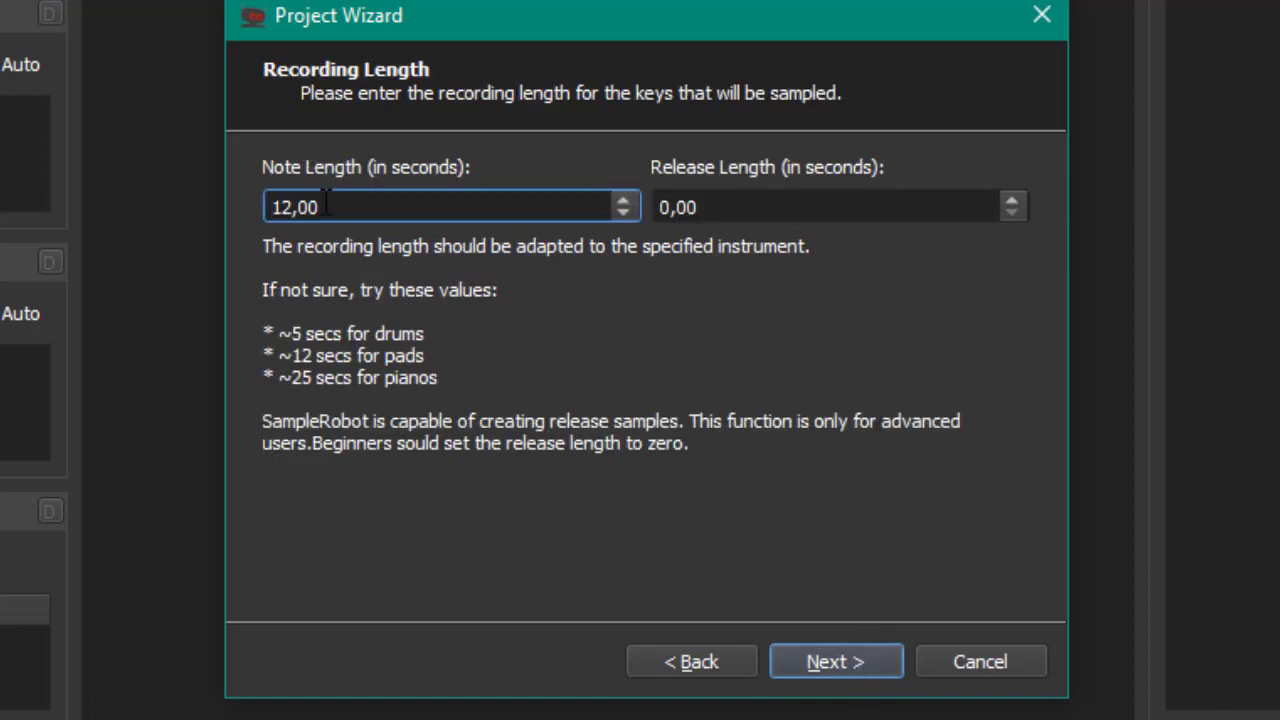
mouse_move(923, 253)
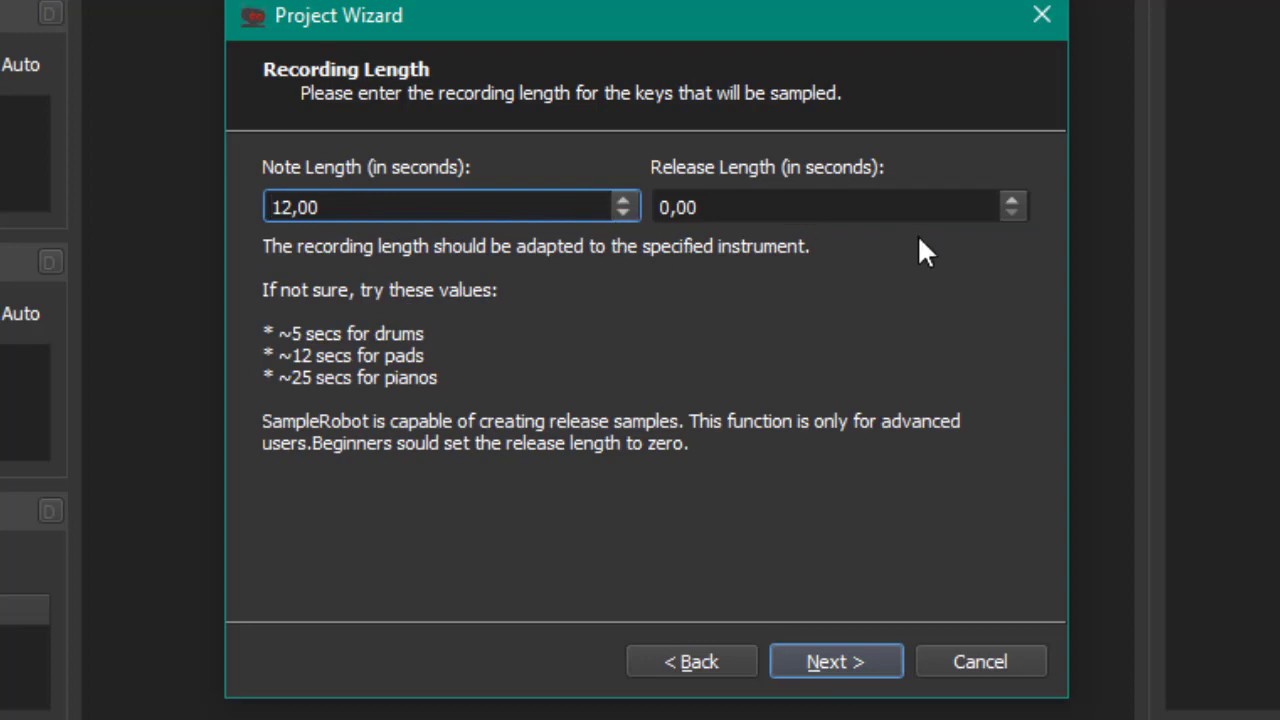
left_click(835, 661)
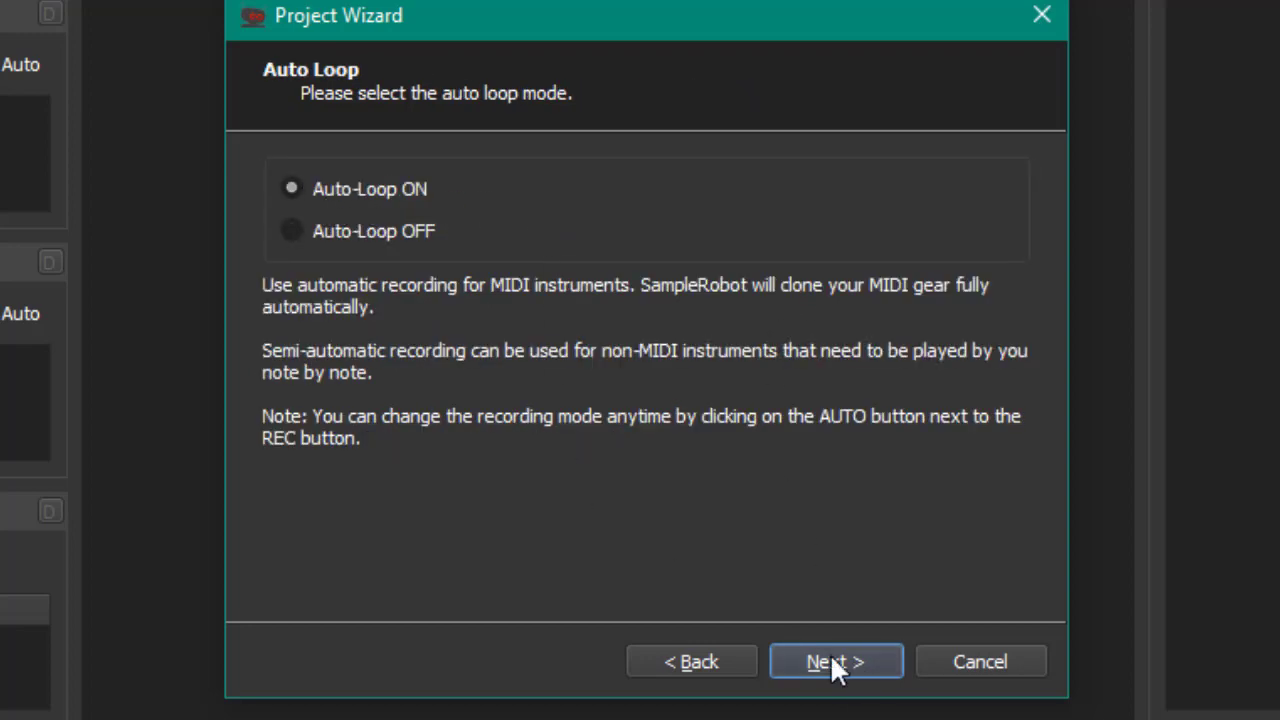
mouse_move(857, 673)
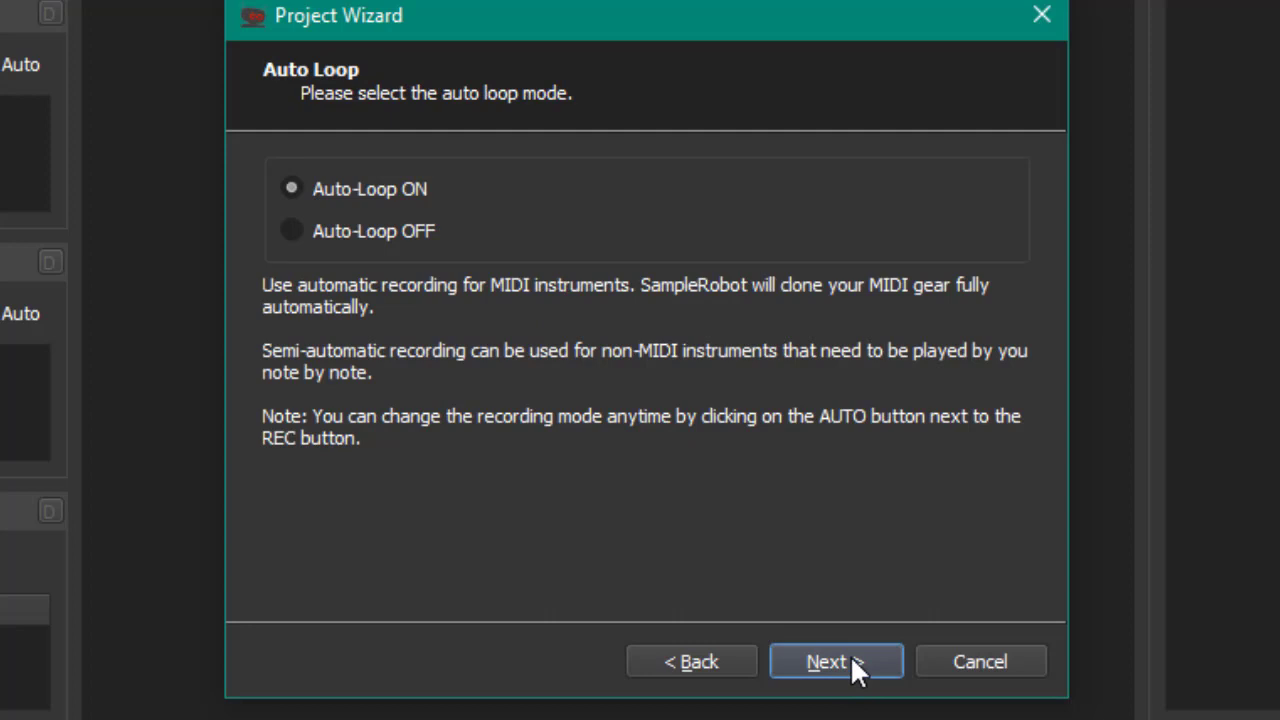
left_click(833, 661)
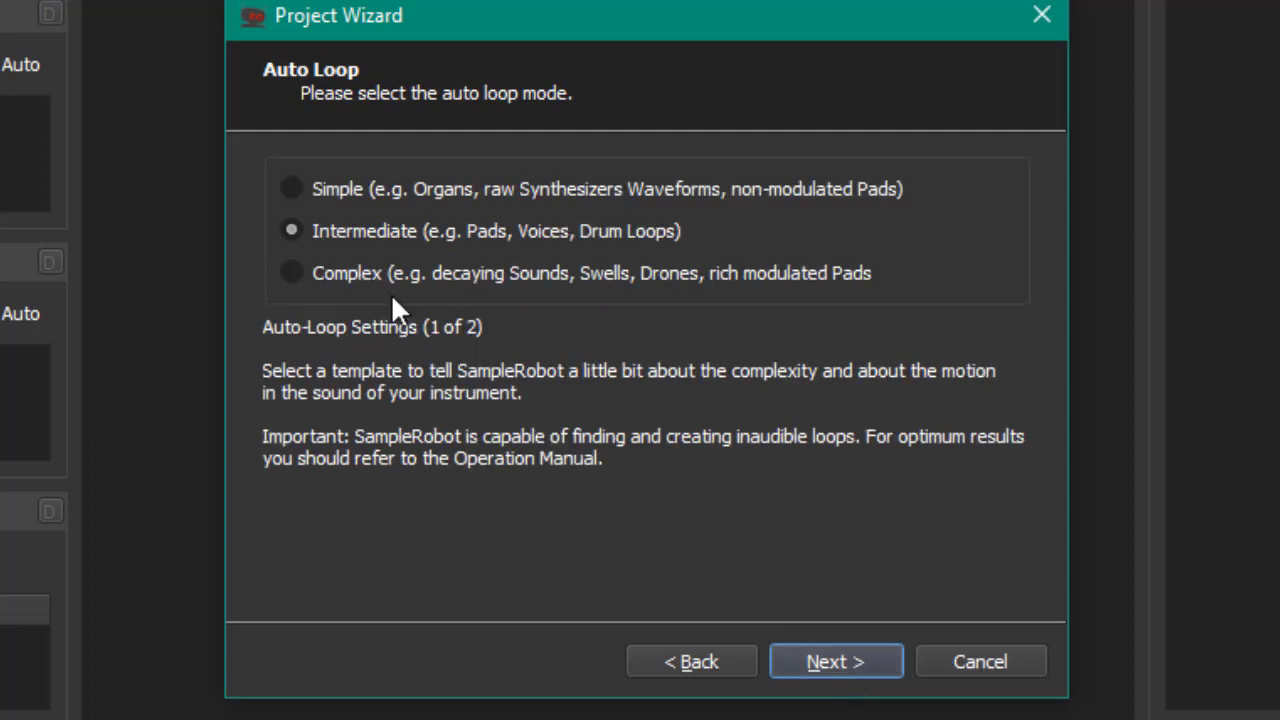
mouse_move(280, 315)
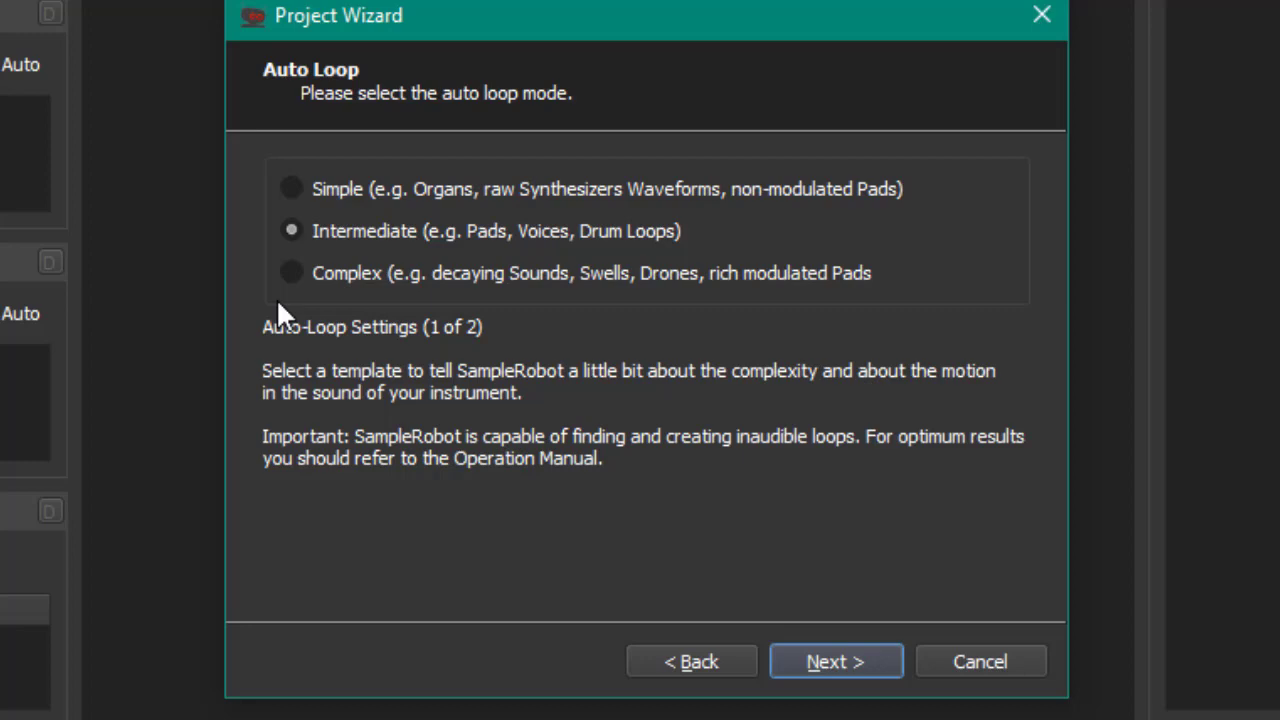
mouse_move(850, 290)
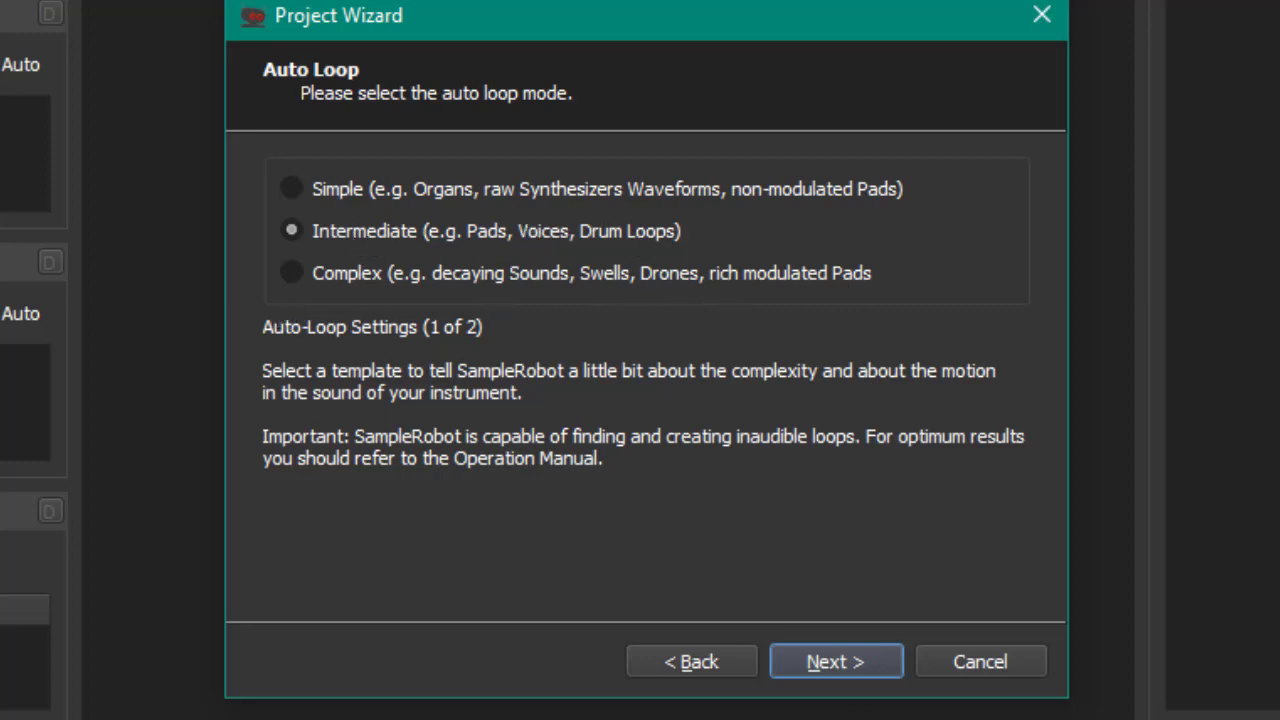
left_click(835, 661)
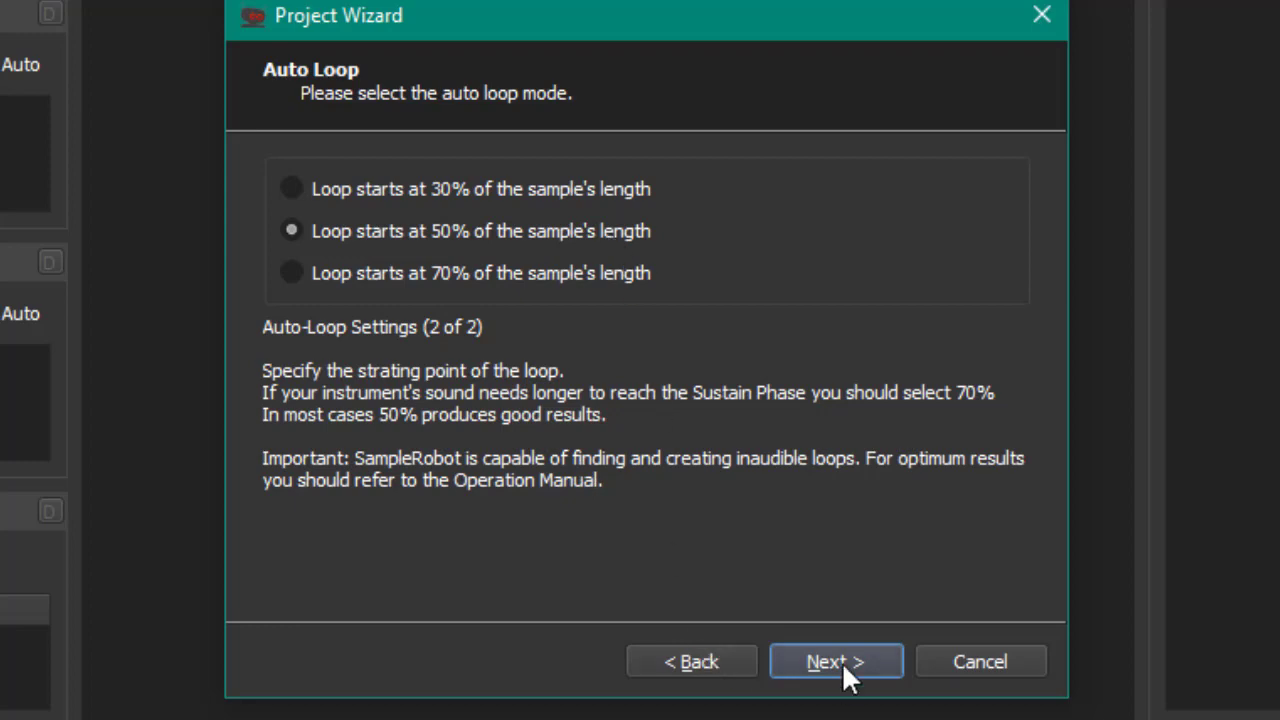
left_click(835, 661)
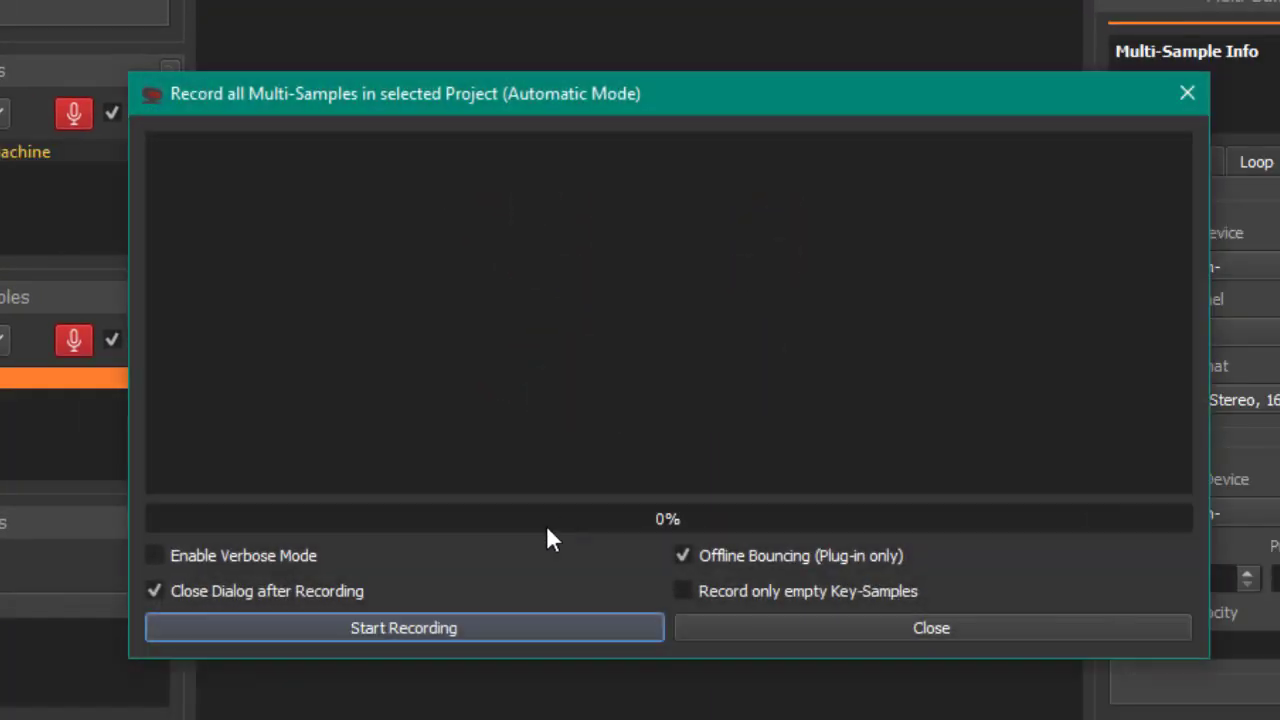
mouse_move(568, 530)
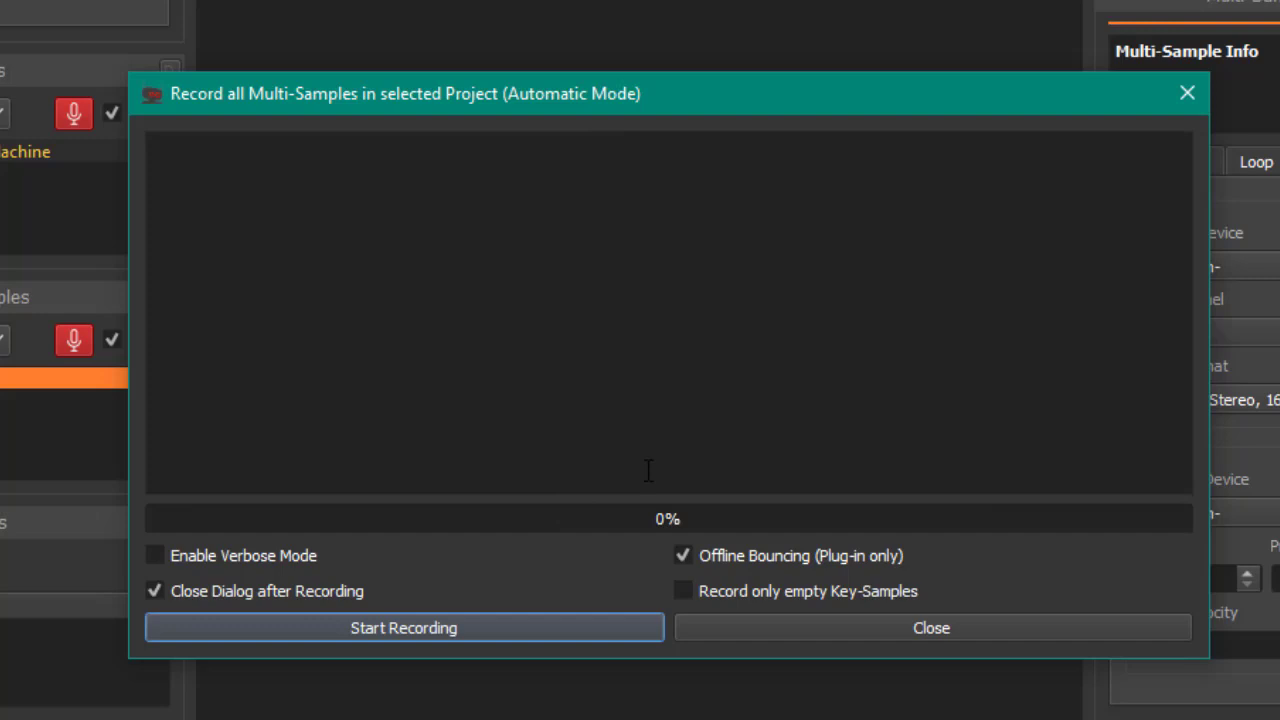
Step: Start offline automatic recording of all multi-samples, closing the dialog afterward
left_click(405, 627)
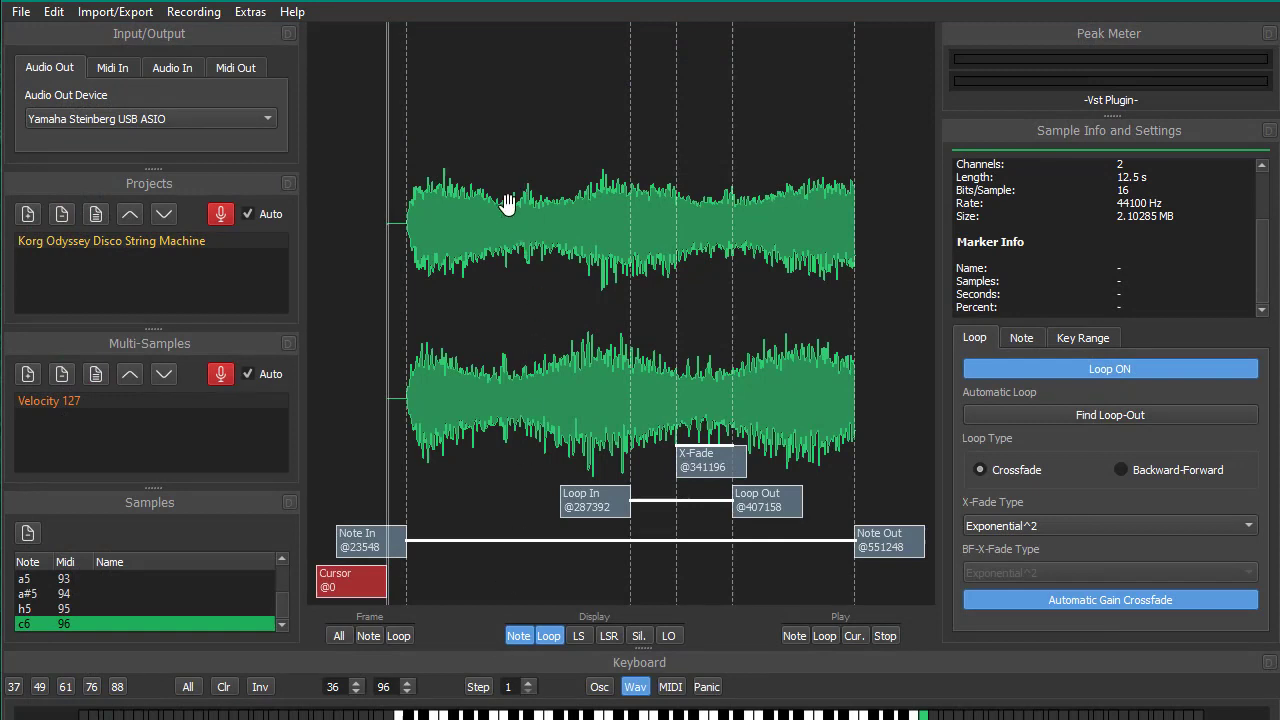
mouse_move(620, 515)
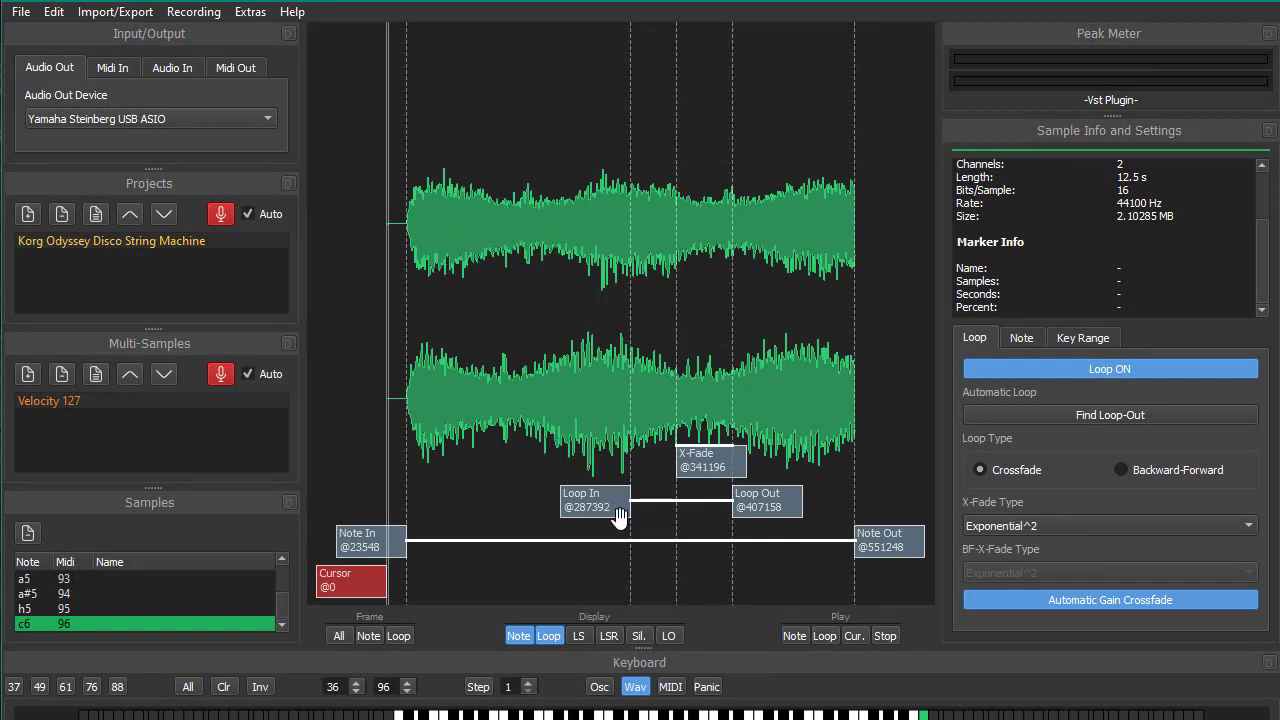
mouse_move(758, 518)
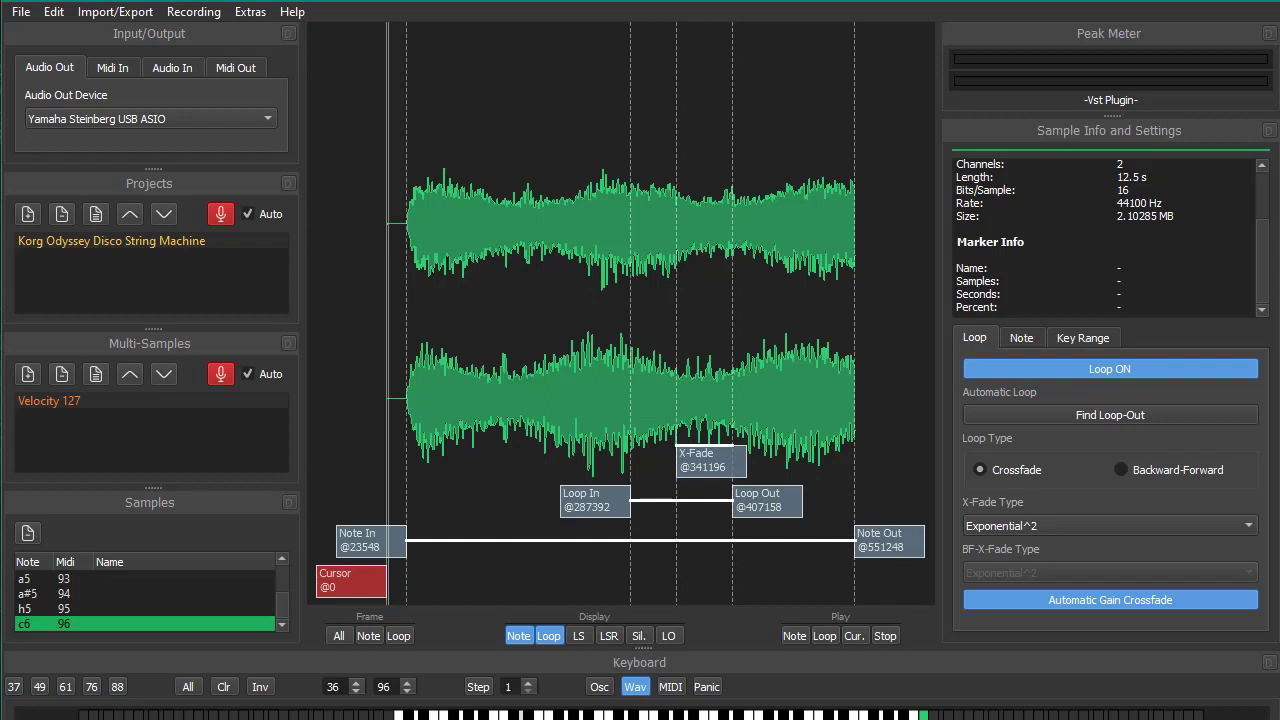
mouse_move(305, 97)
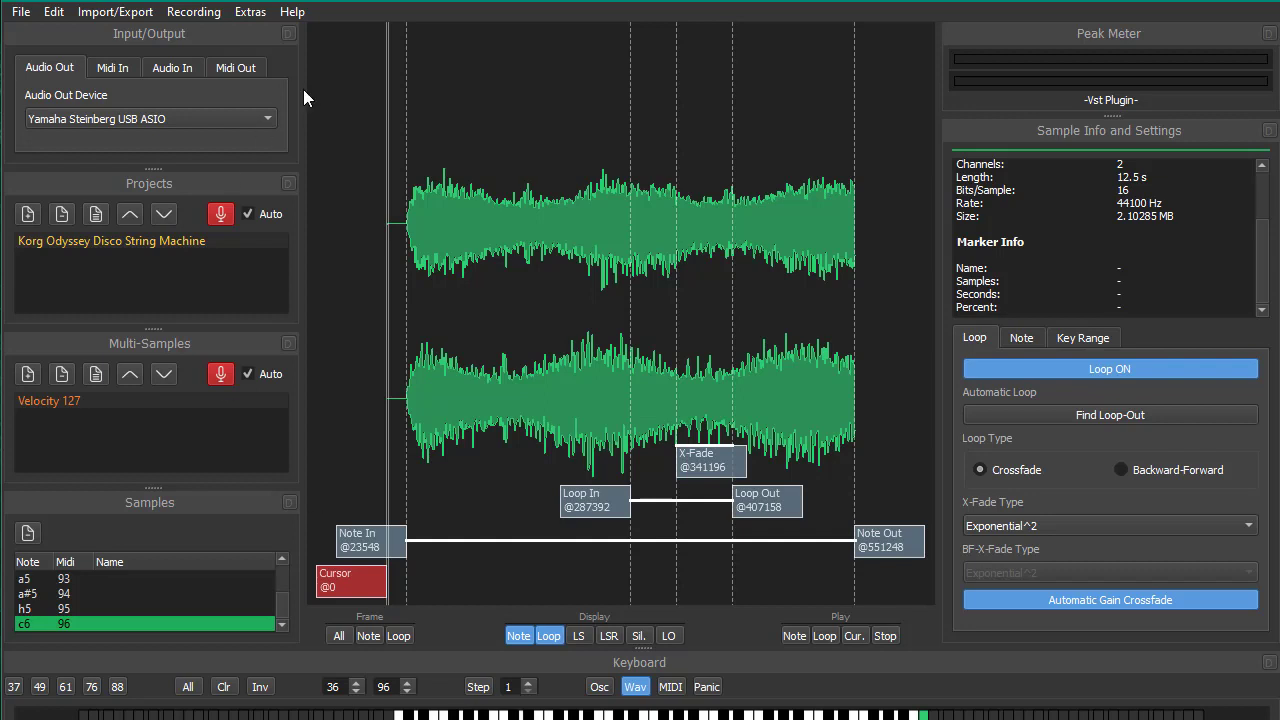
left_click(118, 11)
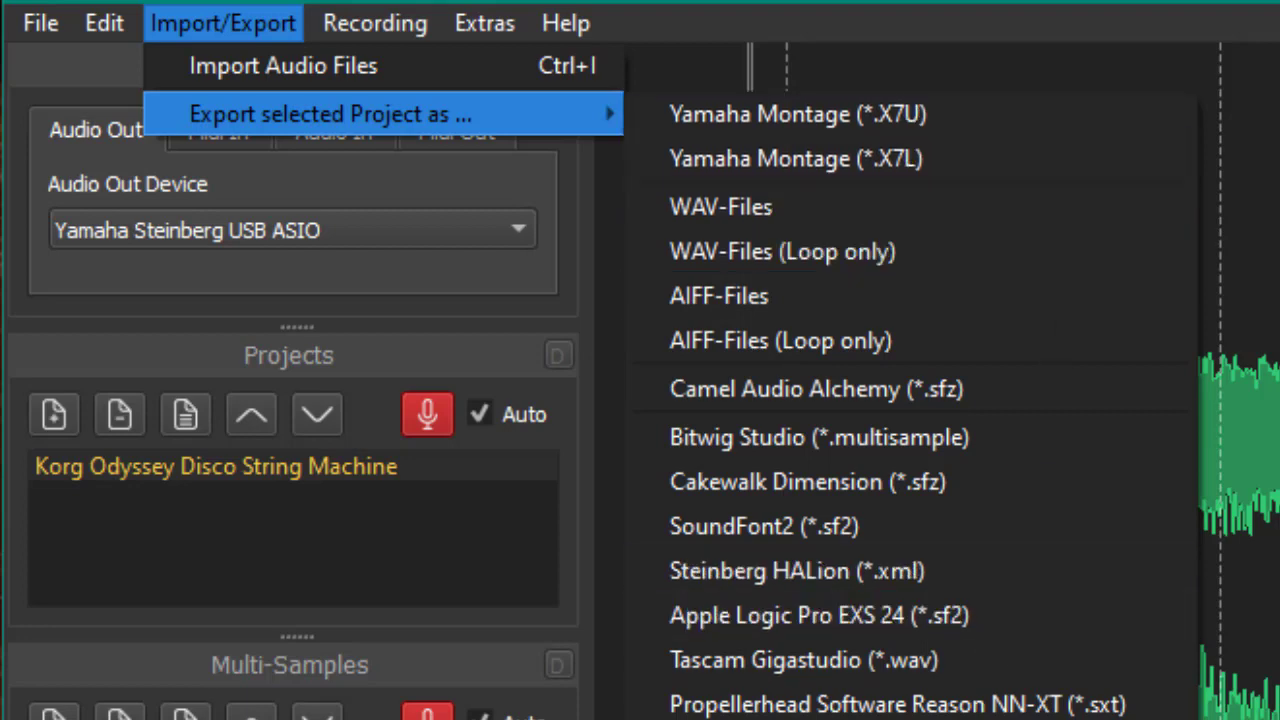
mouse_move(960, 483)
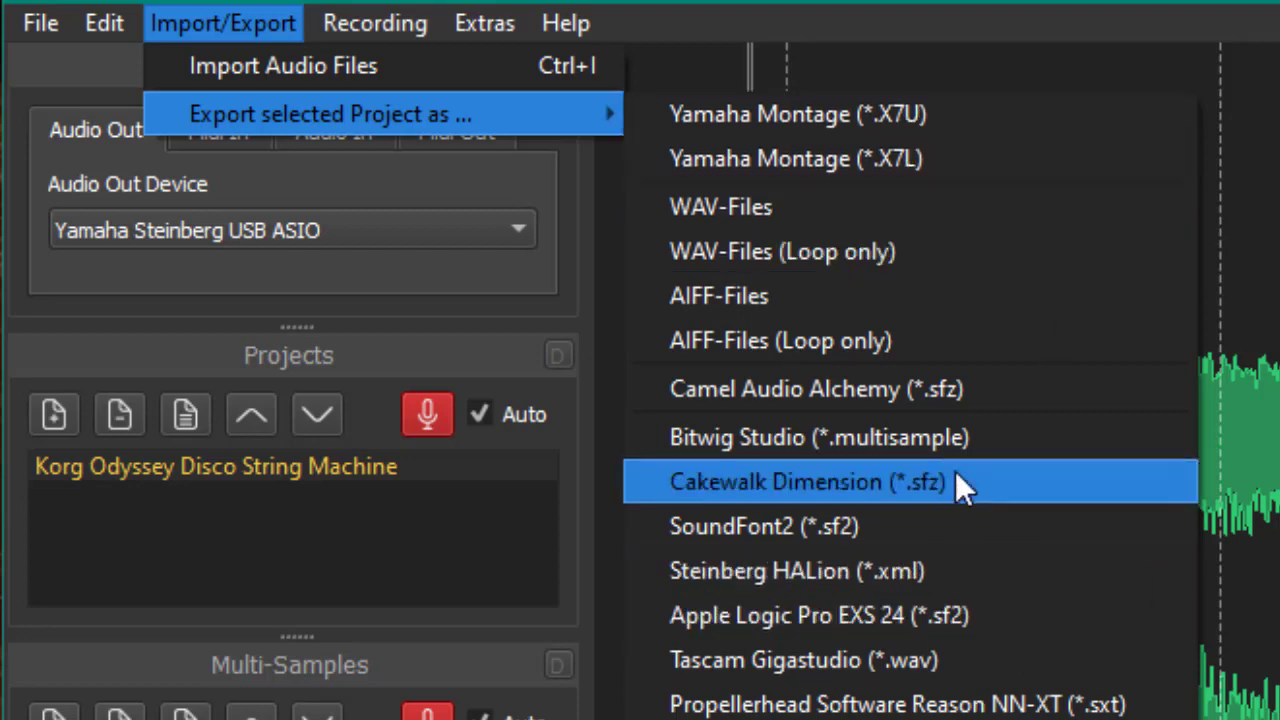
mouse_move(1008, 258)
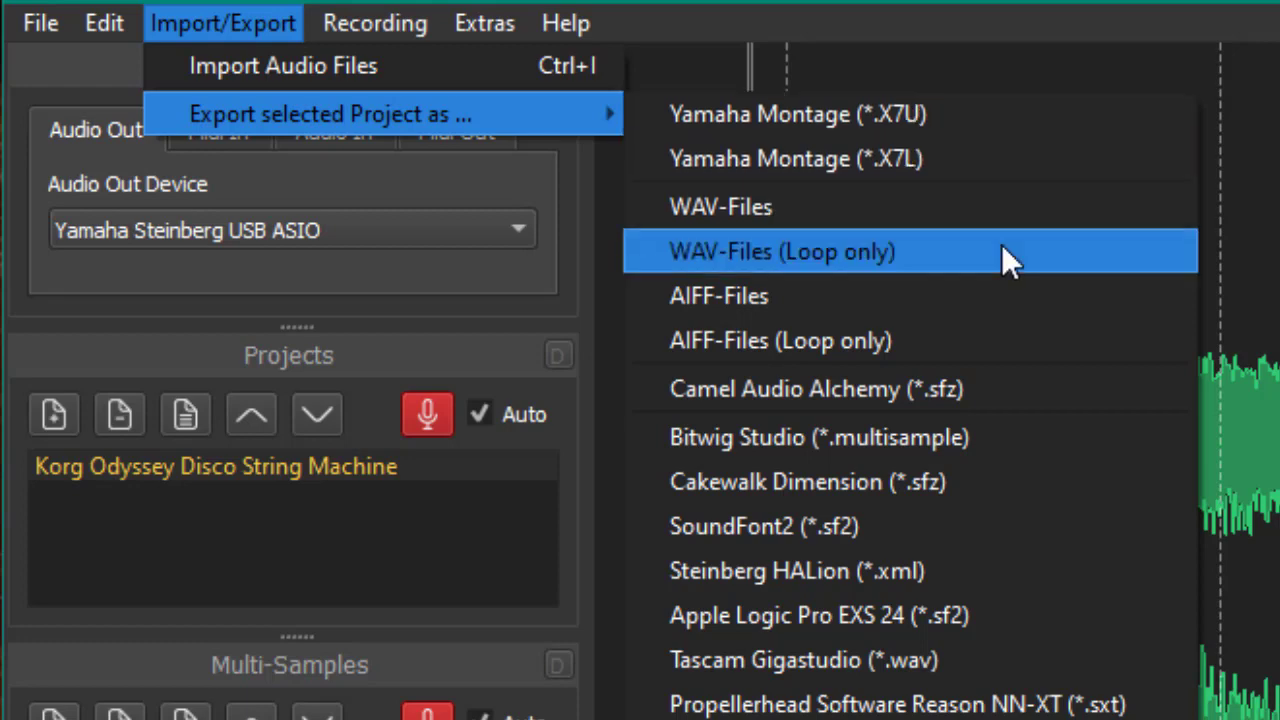
mouse_move(1000, 438)
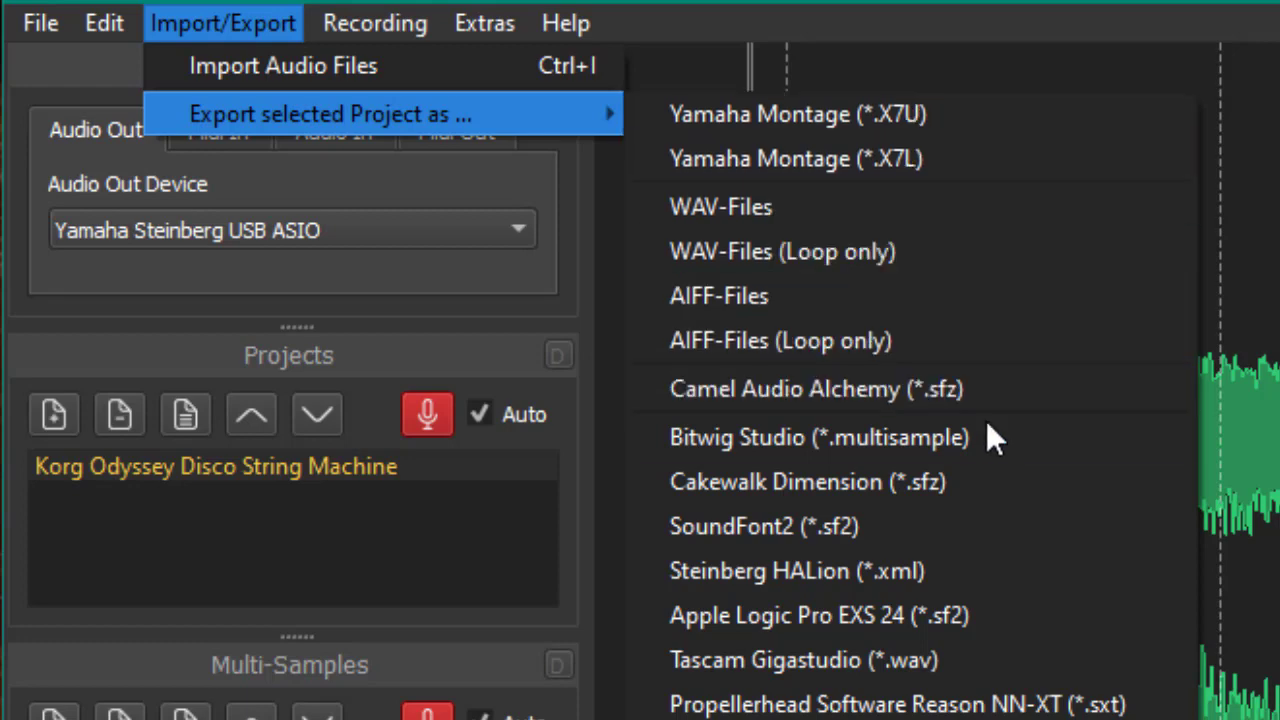
mouse_move(990, 442)
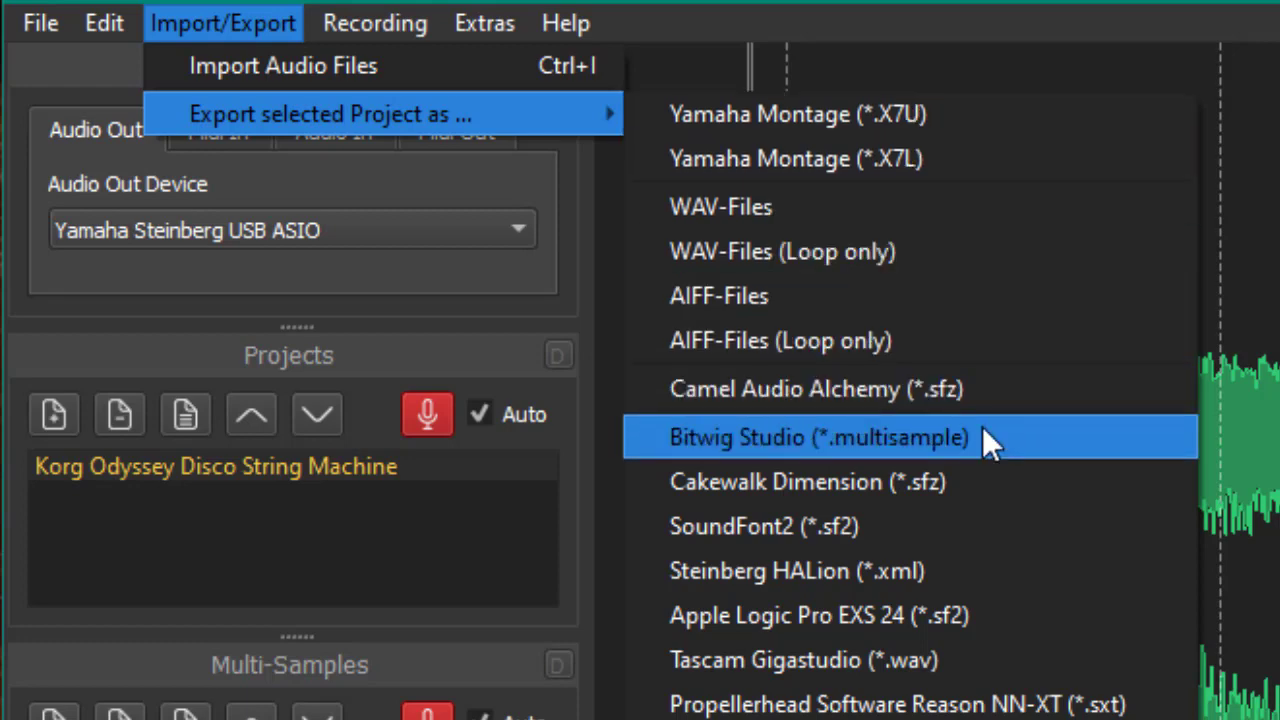
Step: Export as a Bitwig Studio .multisample at 44.1 kHz, 16-bit stereo
left_click(813, 436)
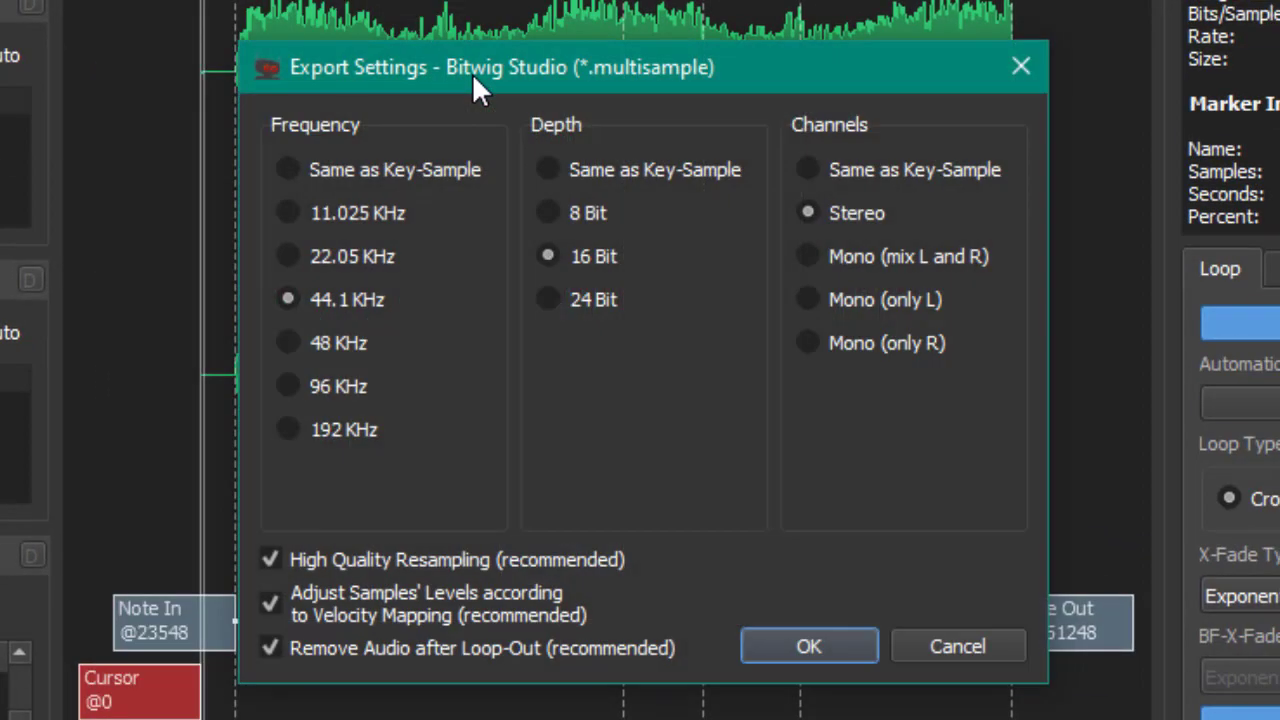
mouse_move(420, 308)
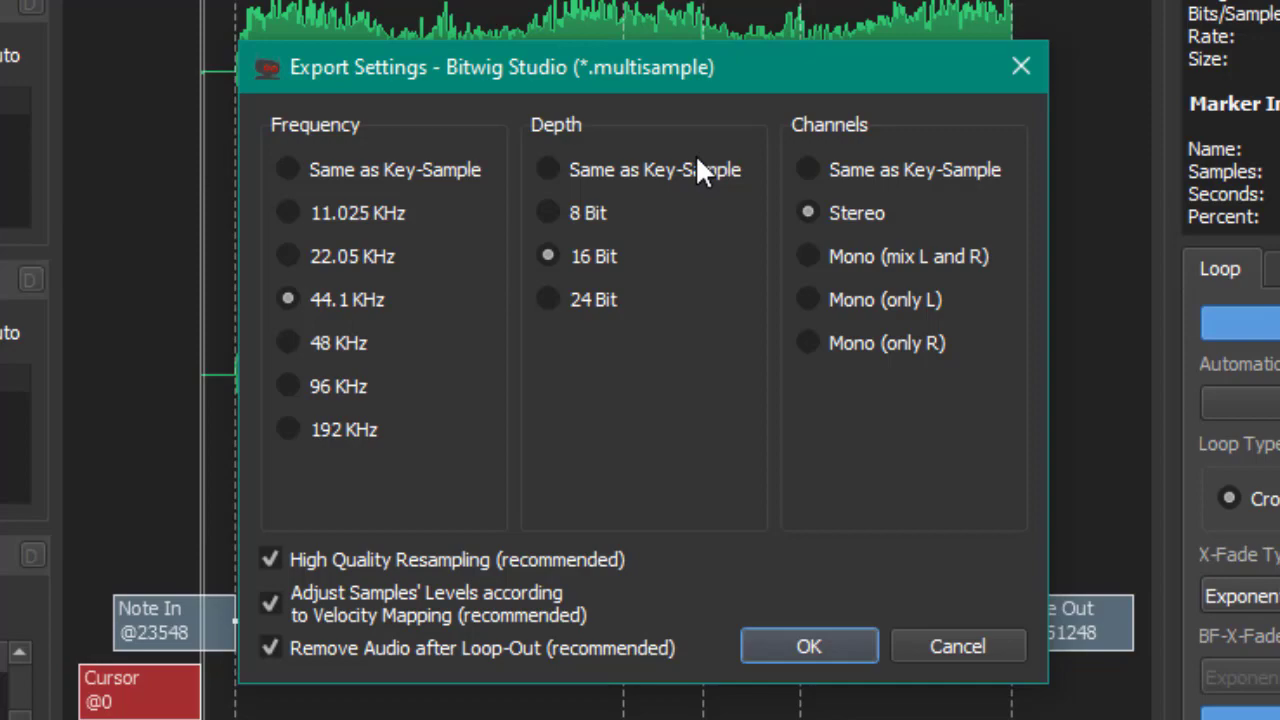
mouse_move(990, 180)
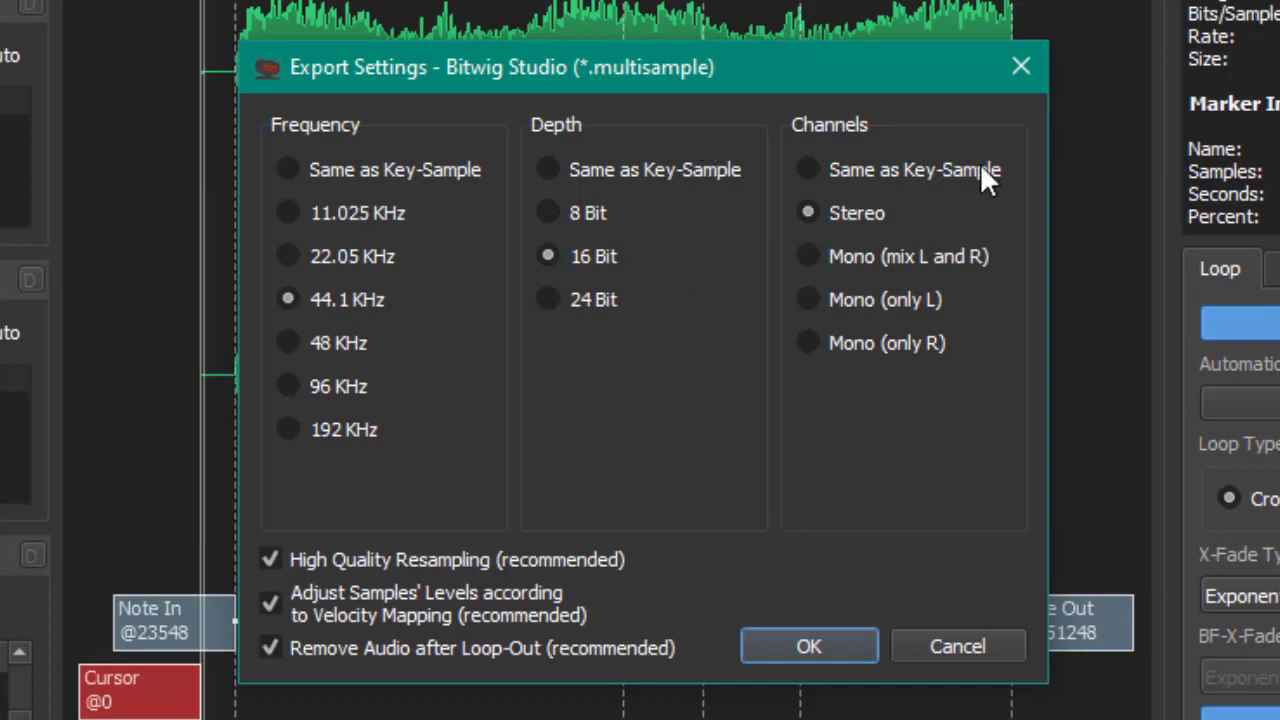
mouse_move(438, 600)
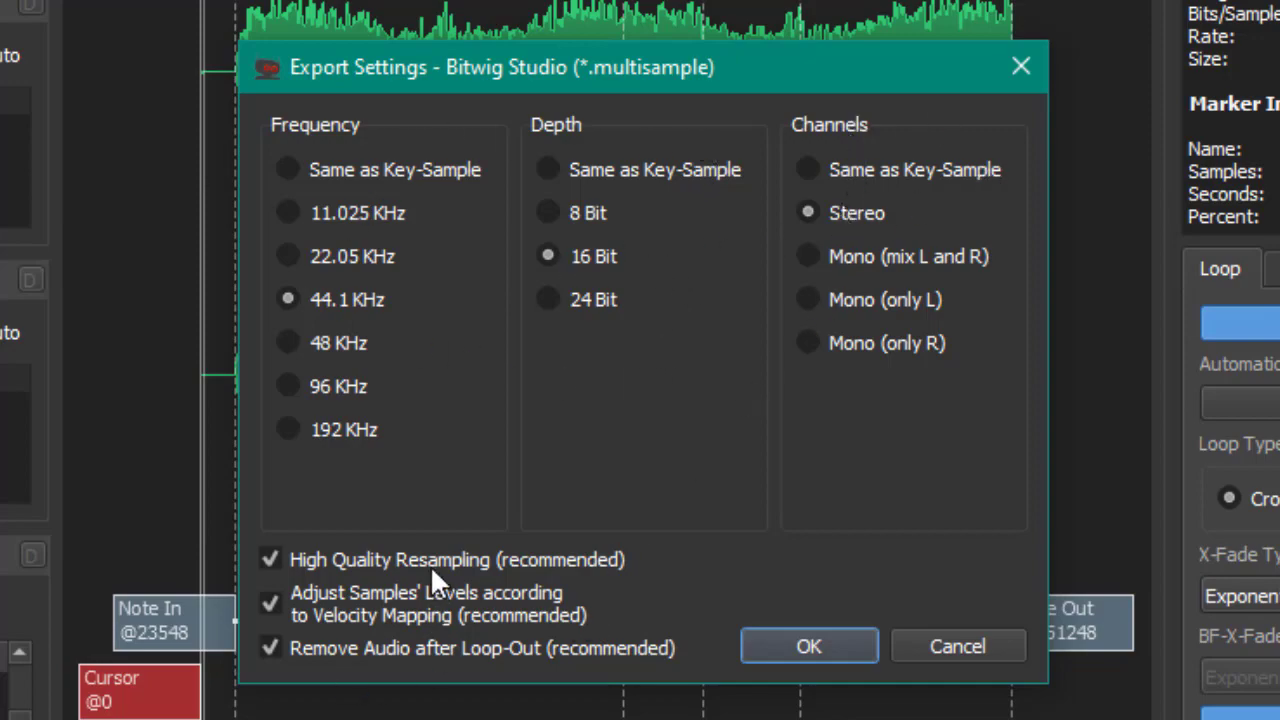
left_click(809, 645)
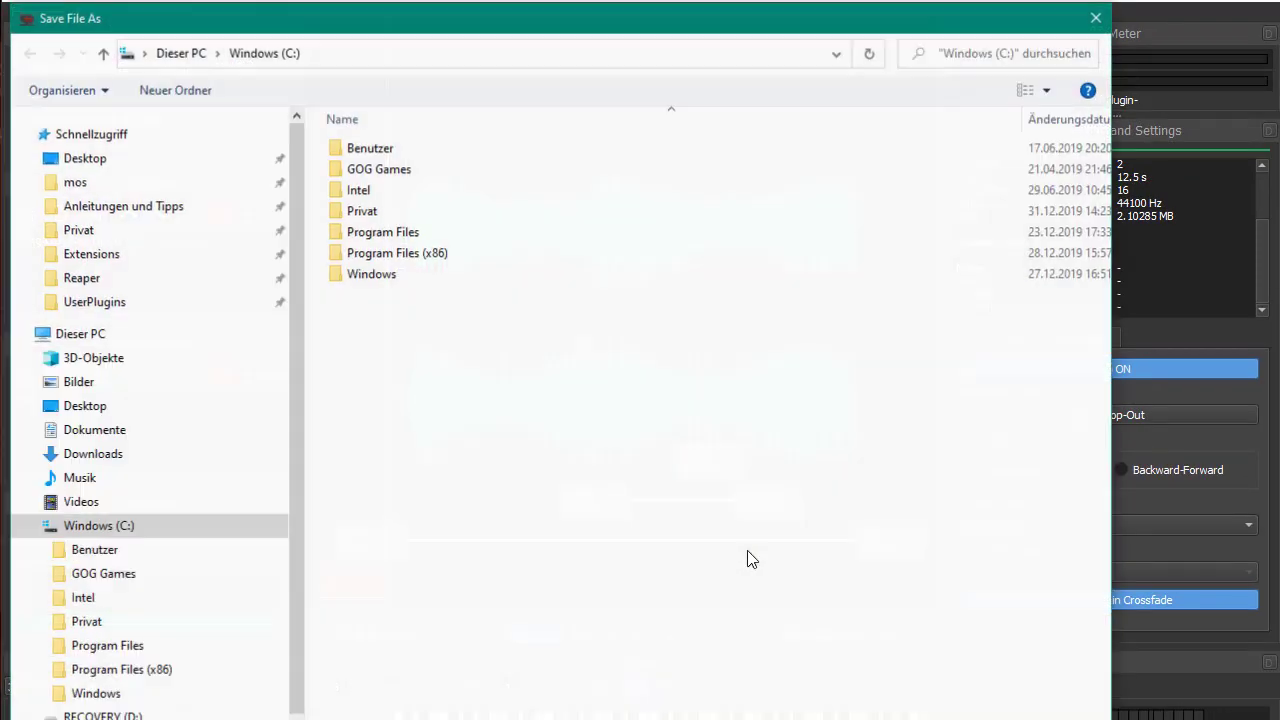
Step: Save the export file, tagging category Pad and creator 'Mos'
left_click(85, 157)
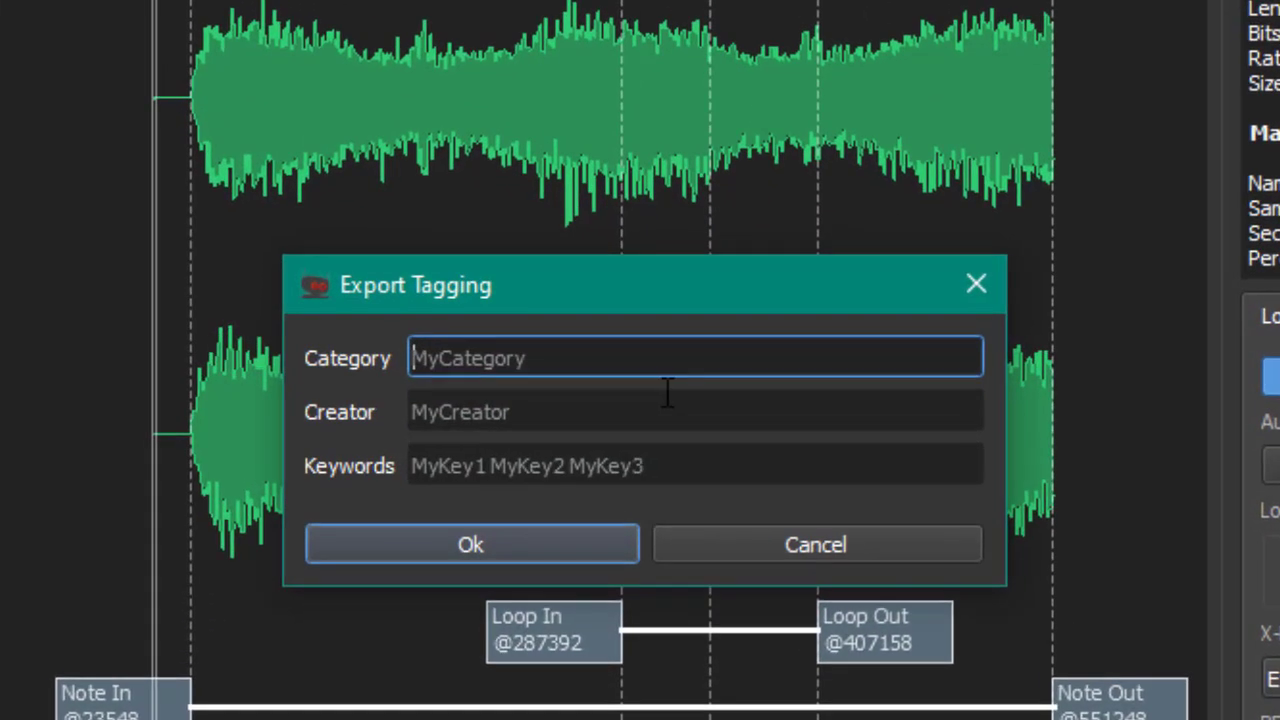
mouse_move(665, 392)
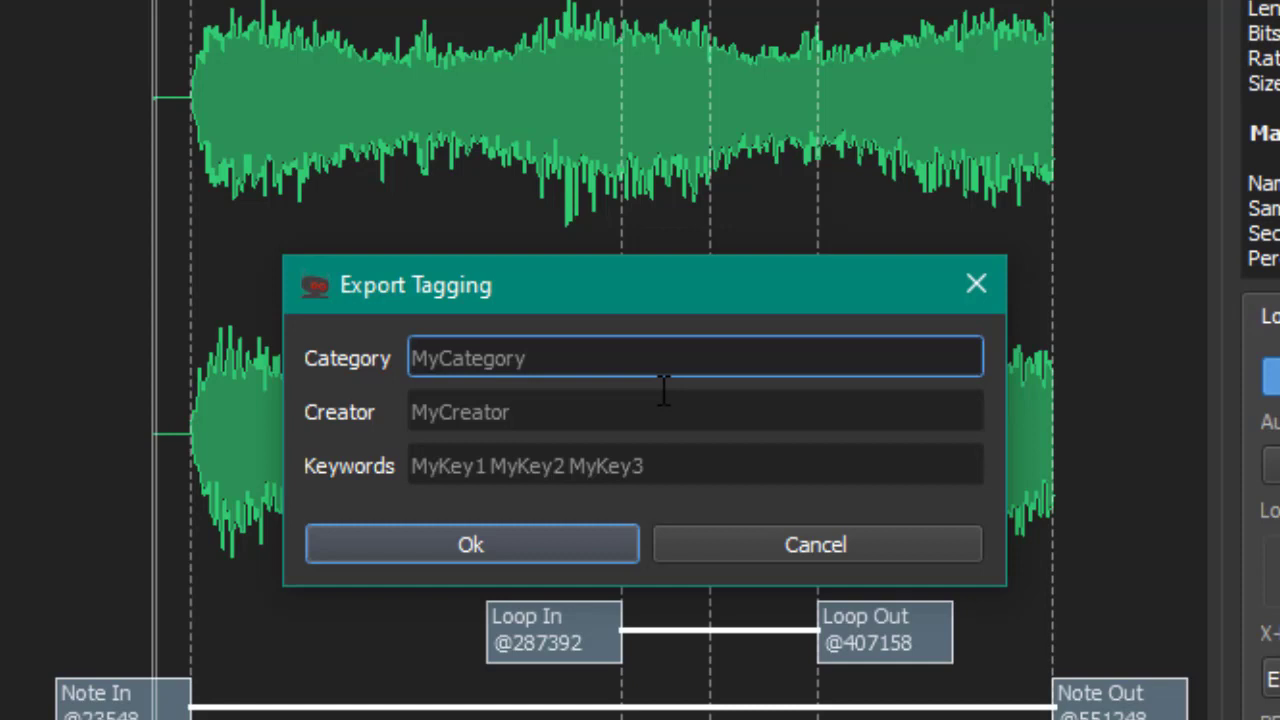
type("Pad")
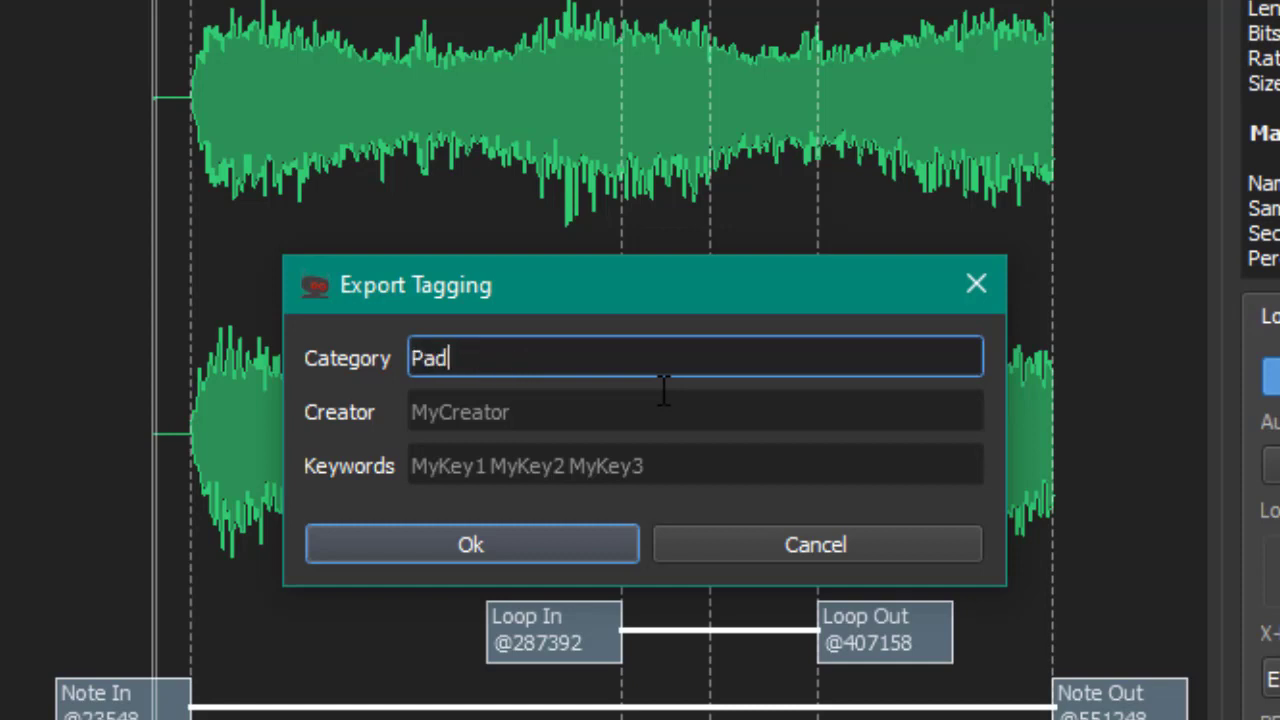
type("Mos")
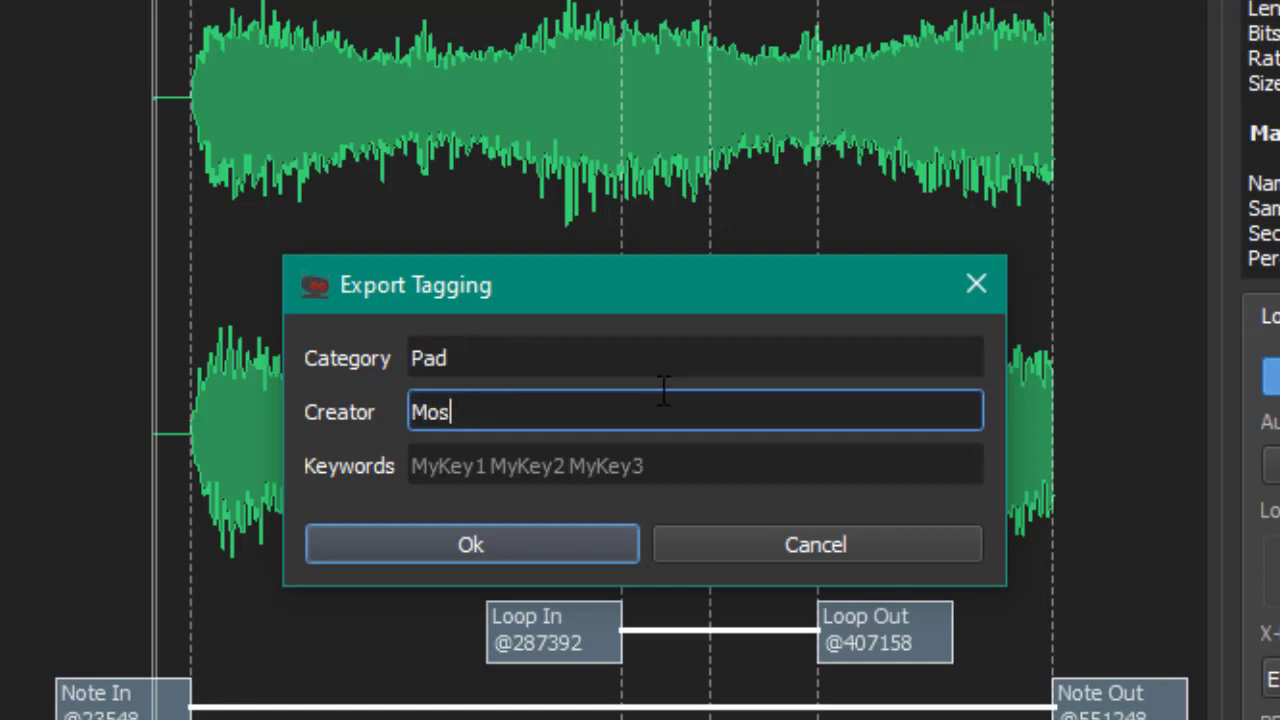
Step: Add keywords Strings, Pad, Warm, Lush and confirm the tags
left_click(694, 465)
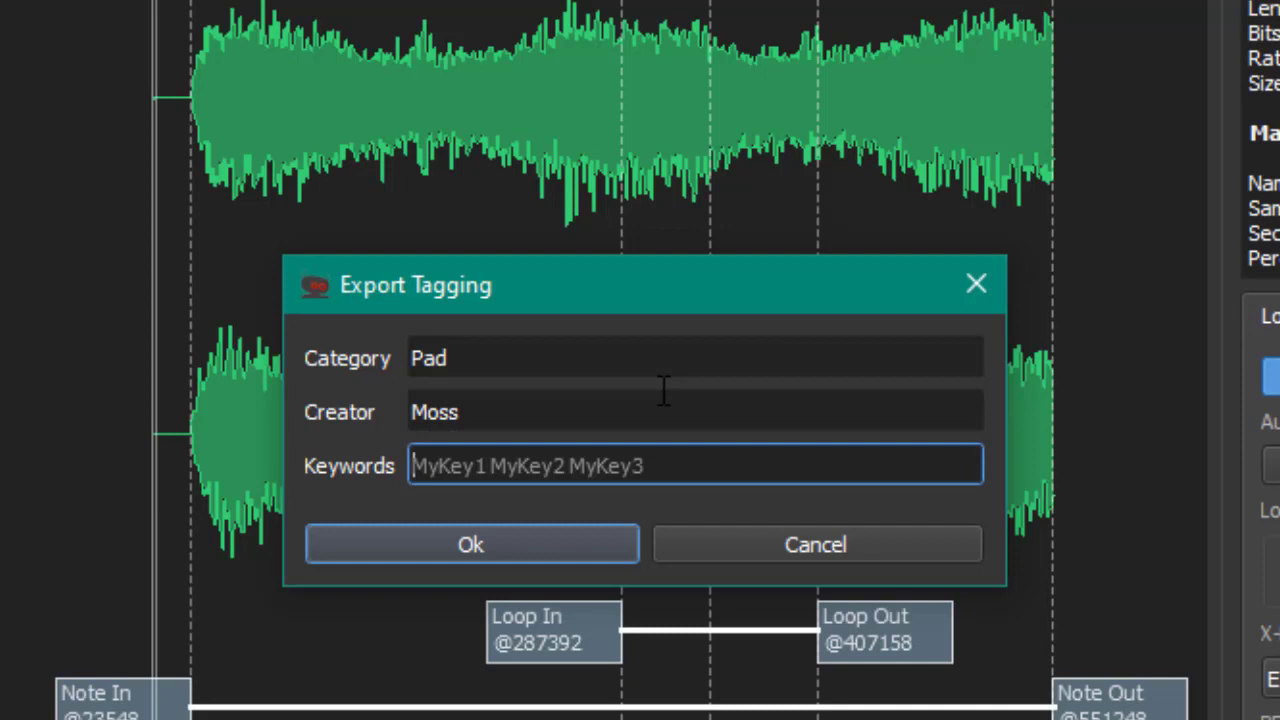
type("Strings,")
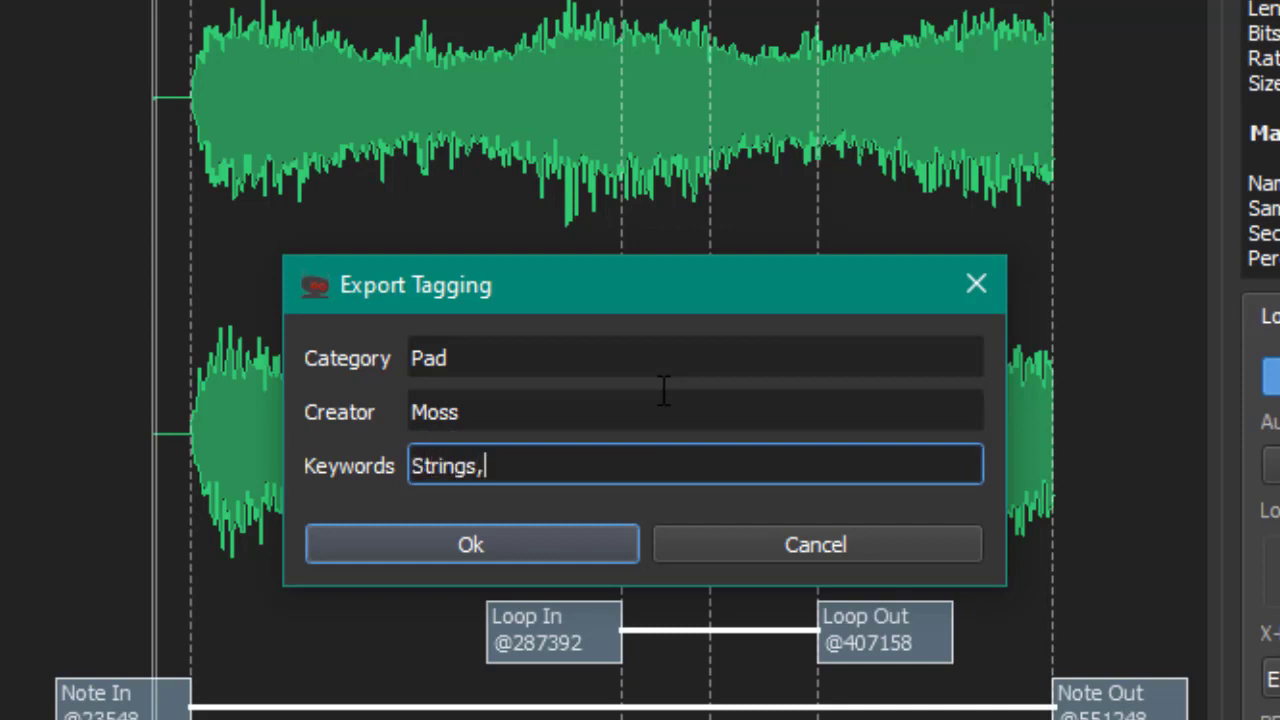
type("Pad,")
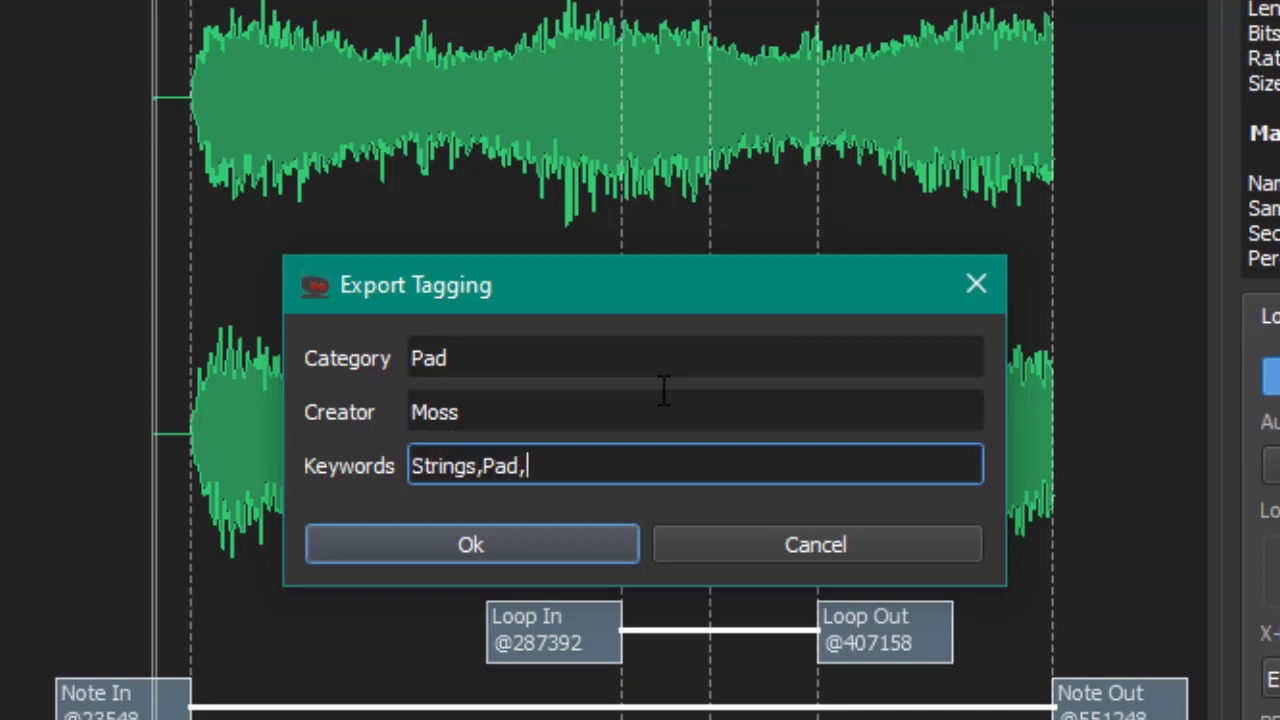
type("Warm,Lush")
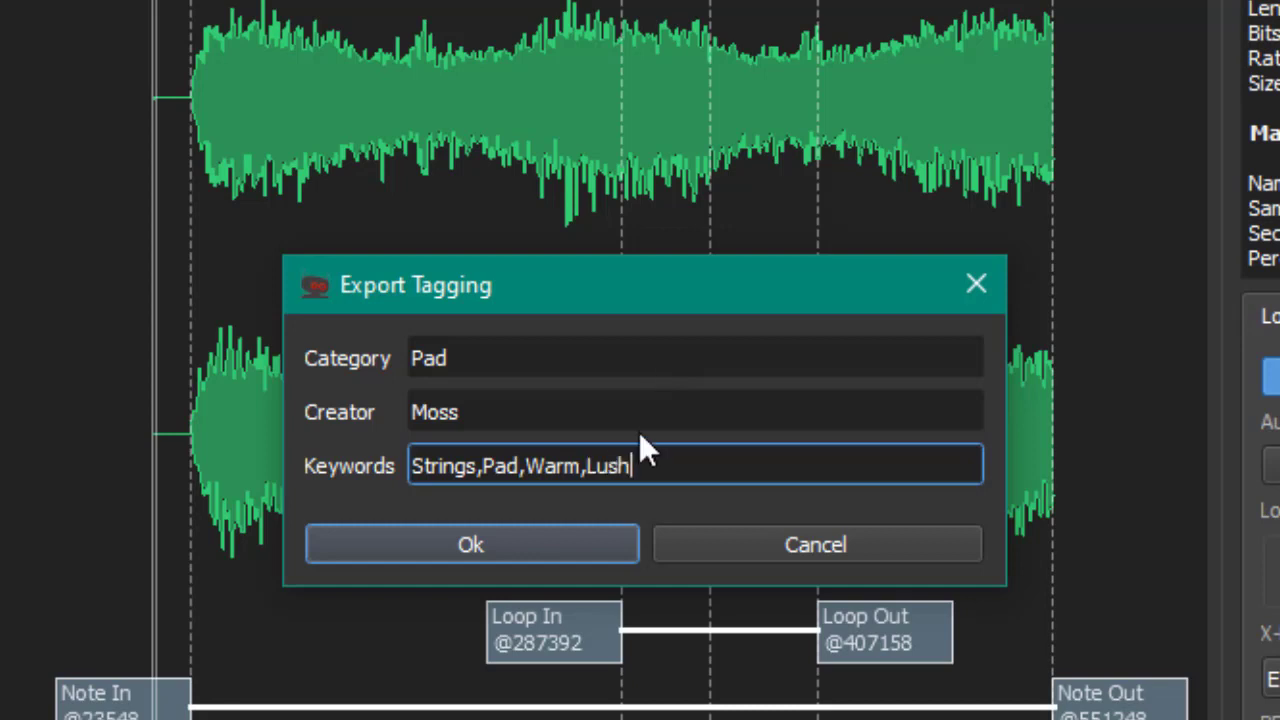
left_click(470, 543)
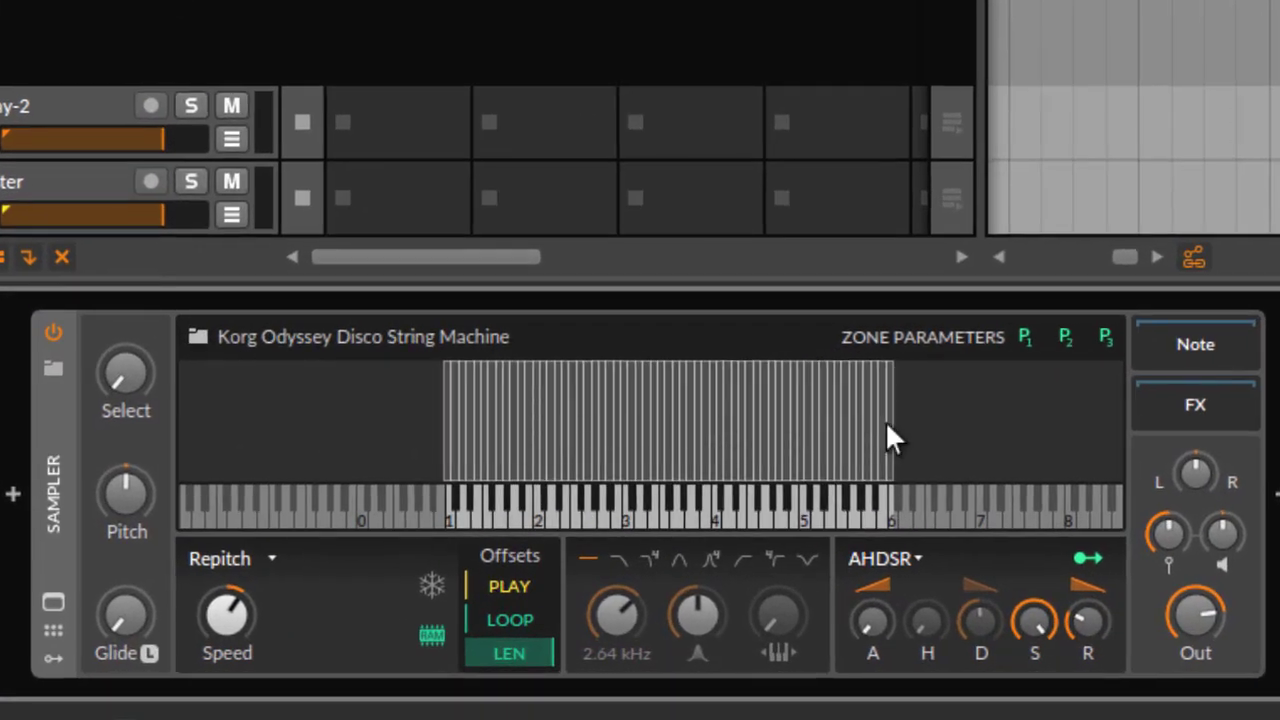
mouse_move(635, 440)
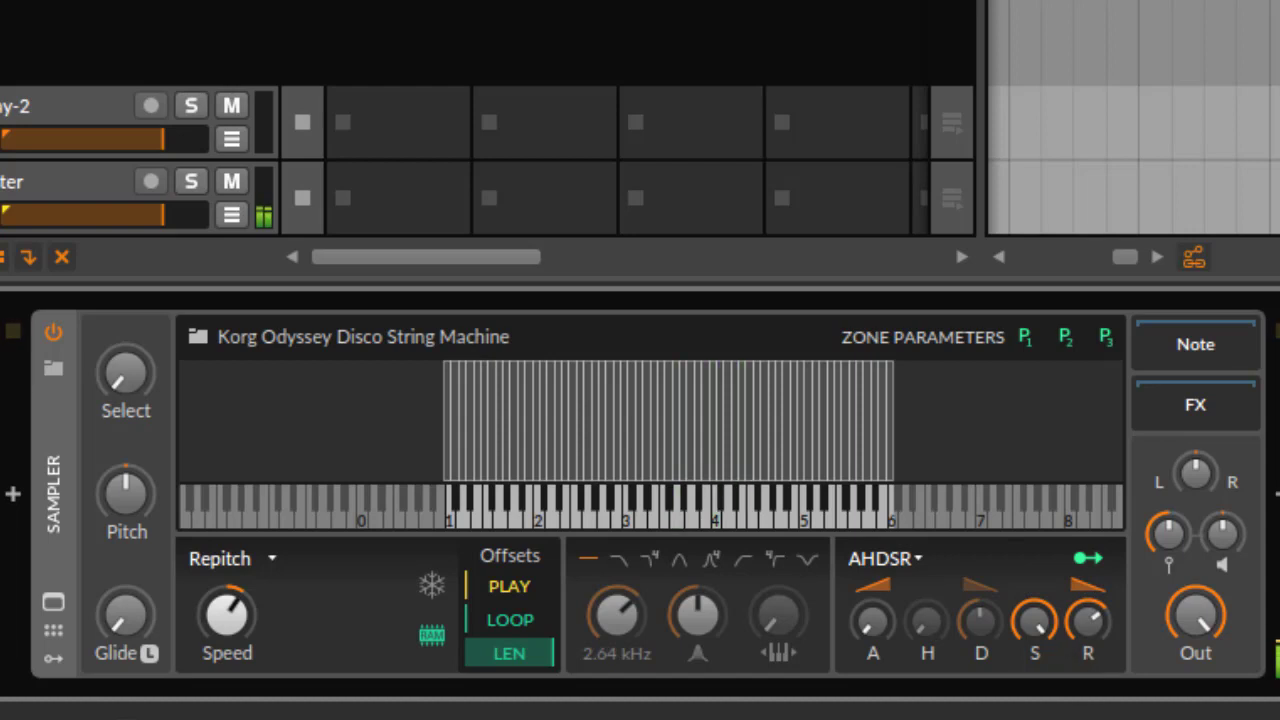
Step: Play notes around C3–C4 on the Korg Odyssey multisample in Bitwig's Sampler
left_click(667, 520)
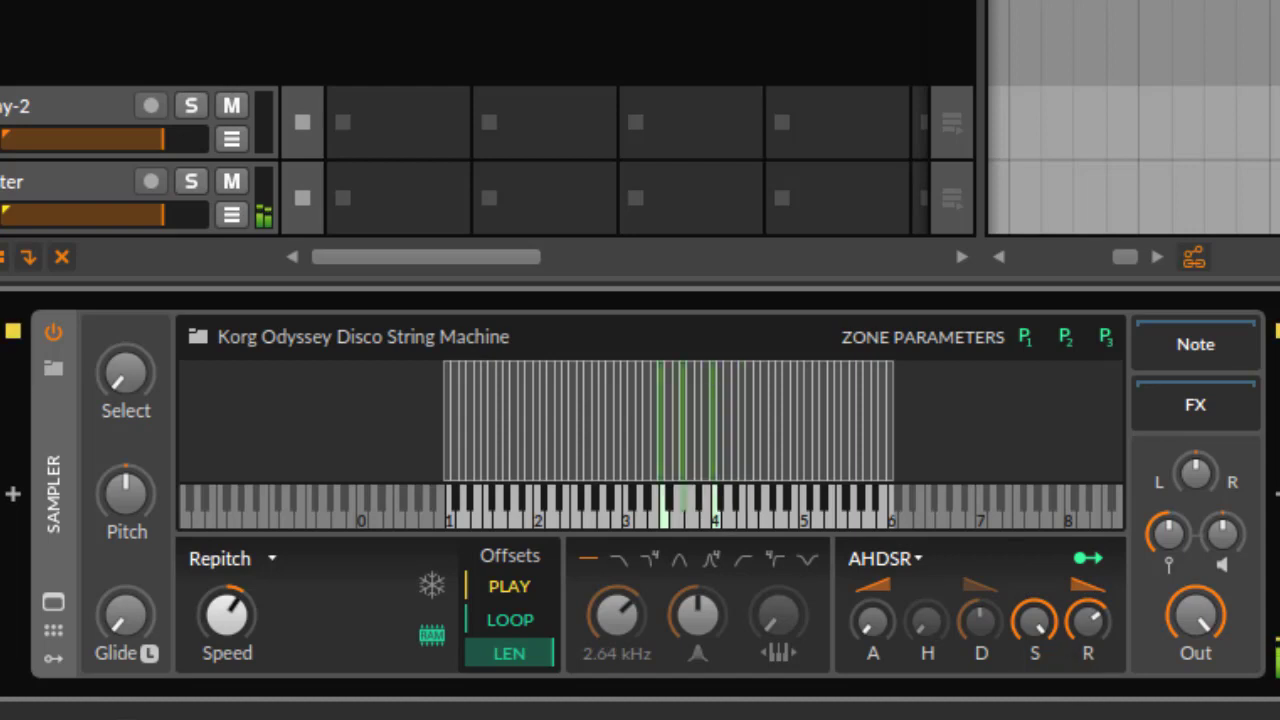